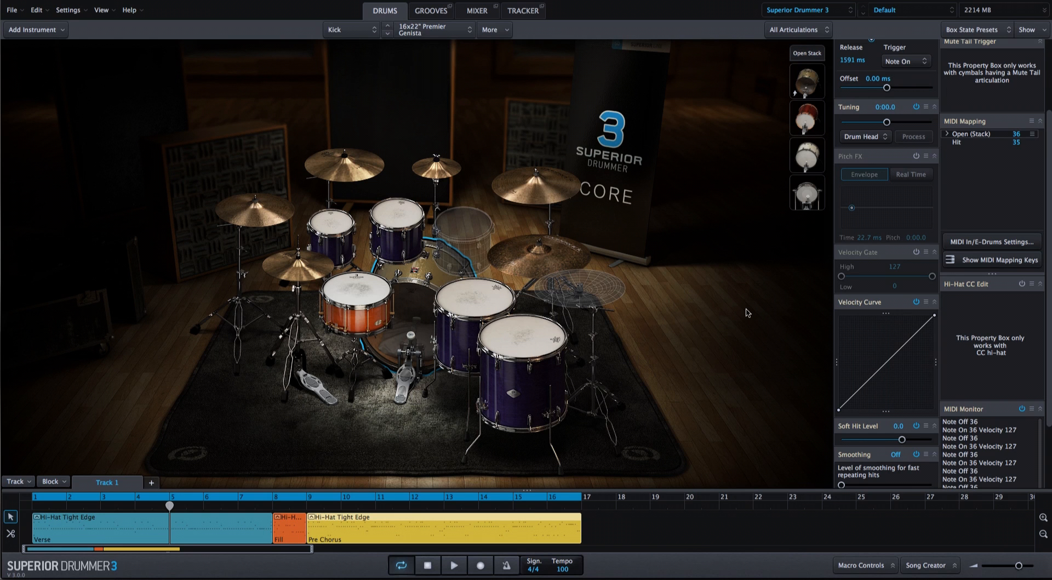
Switch to the Mixer view to show every kit microphone channel.
{"action": "left_click", "coordinate": [476, 11]}
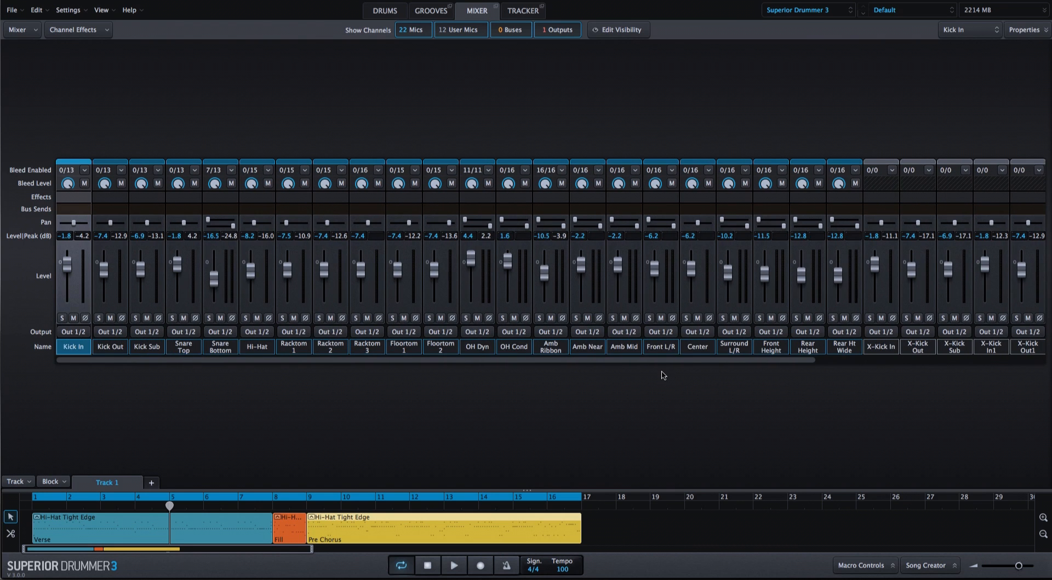
Load only the Big preset's mixer parts, with Load Drums unticked to keep the kit.
{"action": "left_click", "coordinate": [911, 10]}
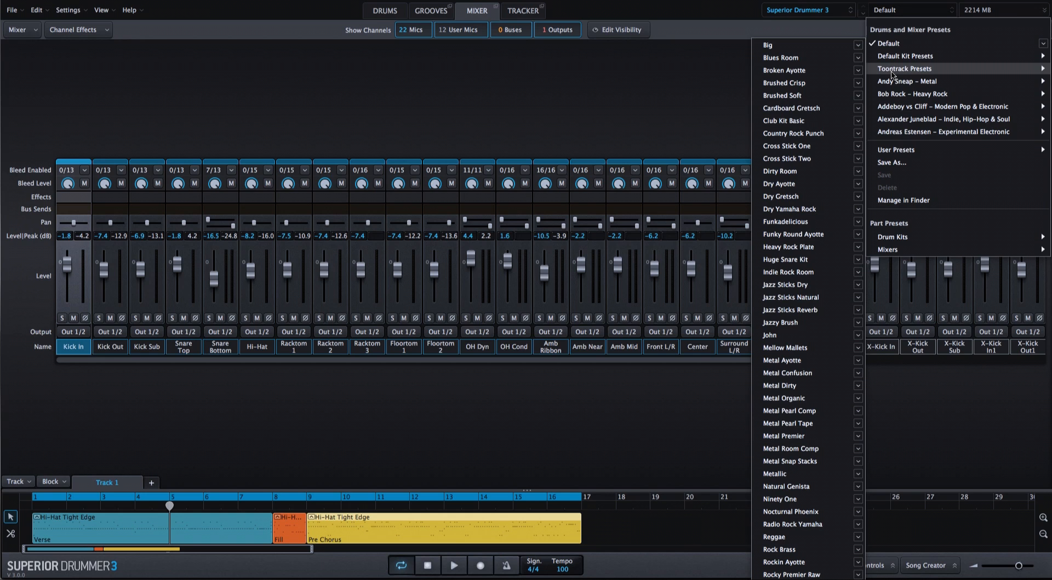
{"action": "mouse_move", "coordinate": [837, 49]}
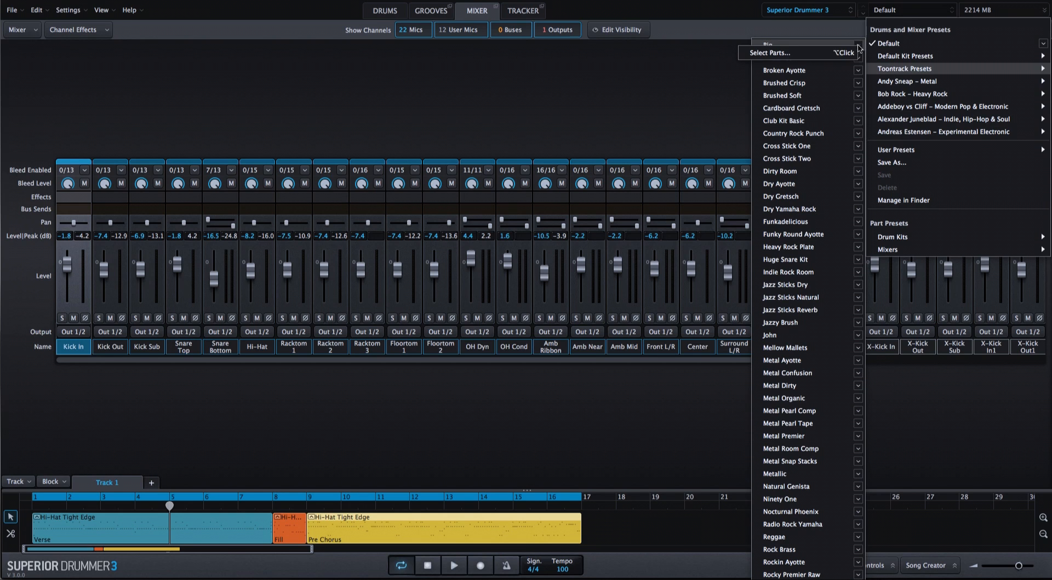
{"action": "mouse_move", "coordinate": [837, 60]}
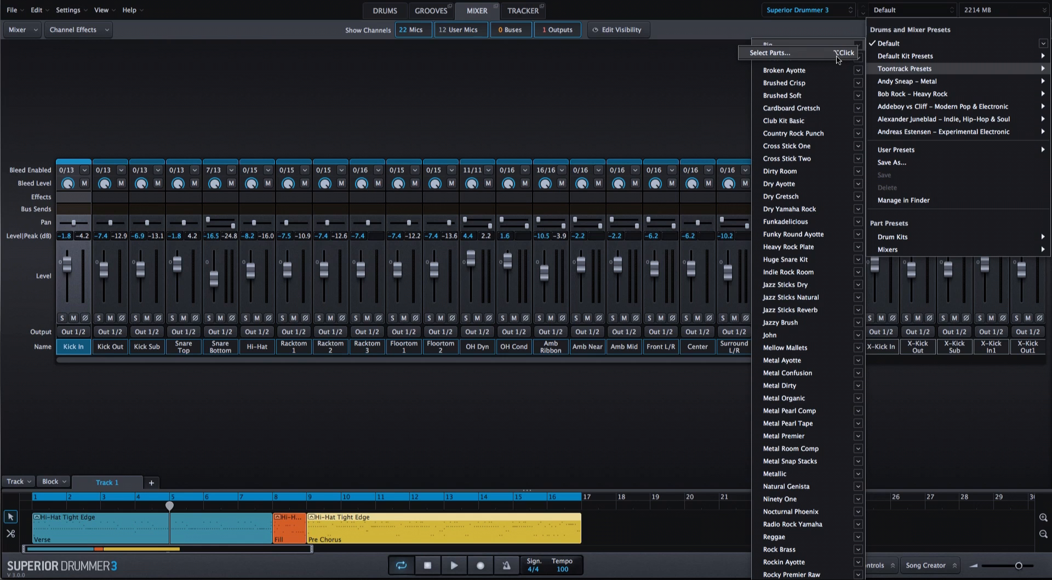
{"action": "left_click", "coordinate": [785, 53]}
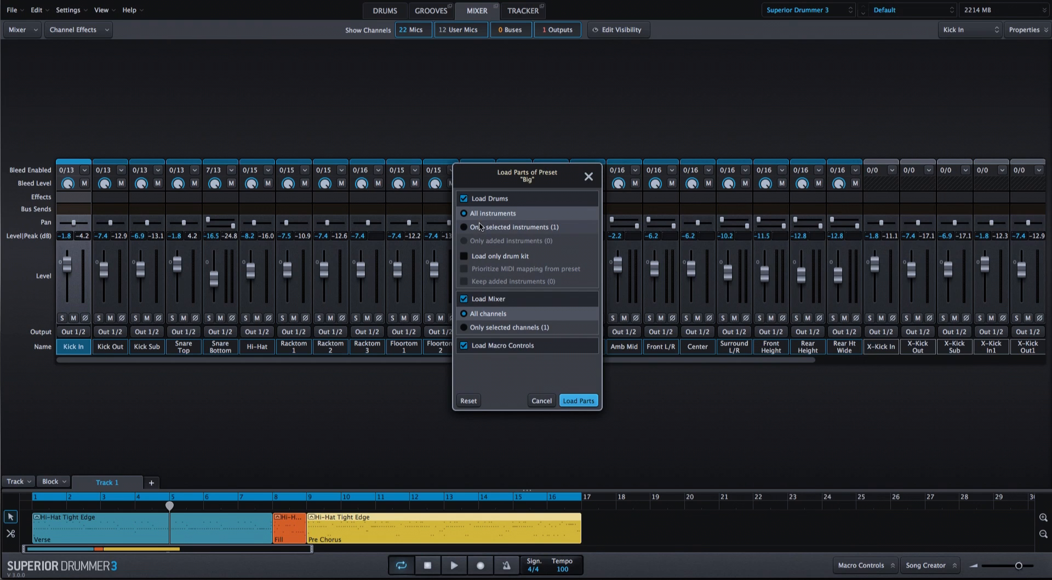
{"action": "left_click", "coordinate": [463, 198]}
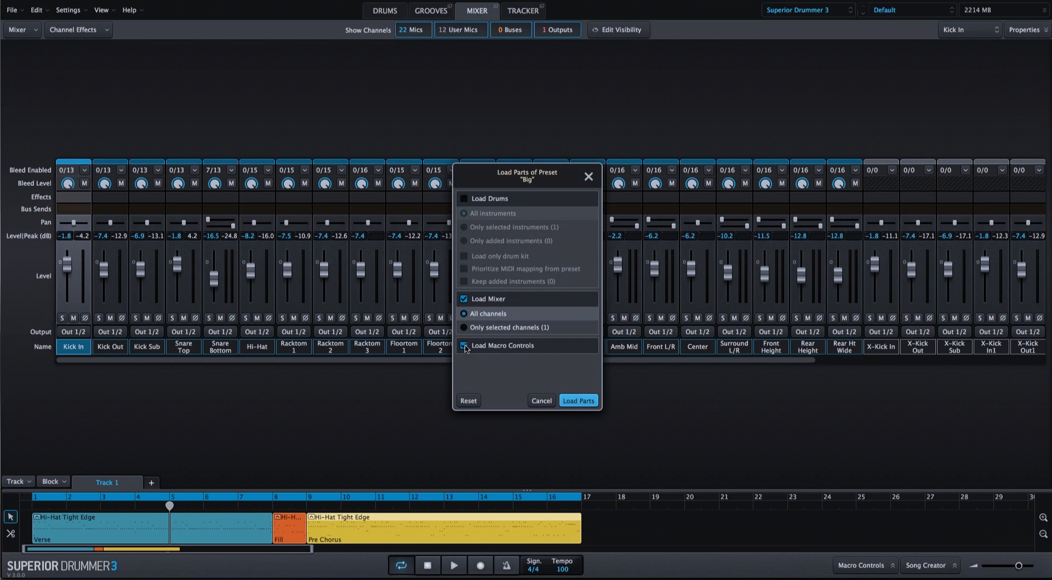
{"action": "left_click", "coordinate": [578, 400]}
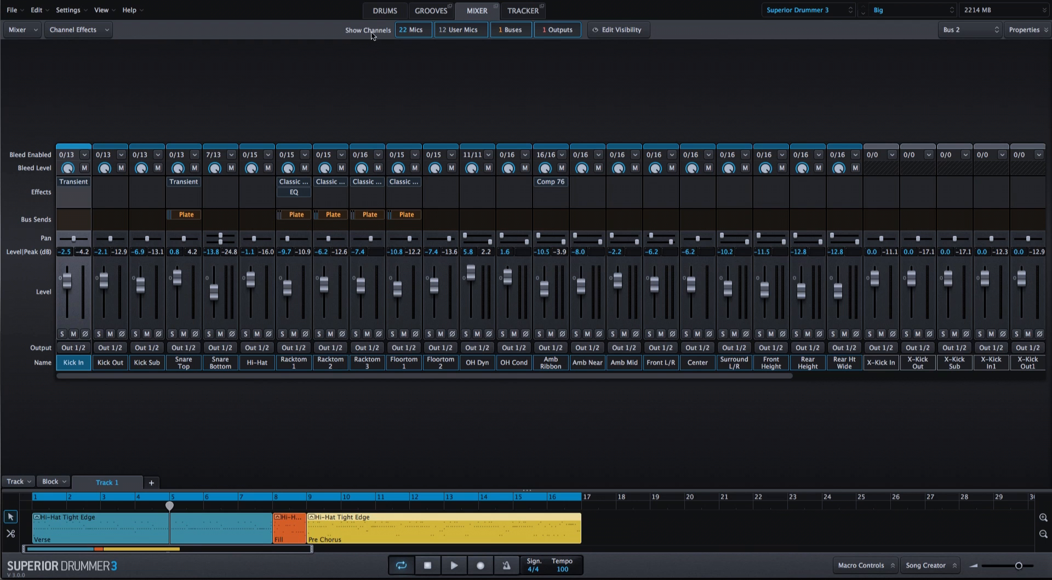
{"action": "left_click", "coordinate": [385, 10]}
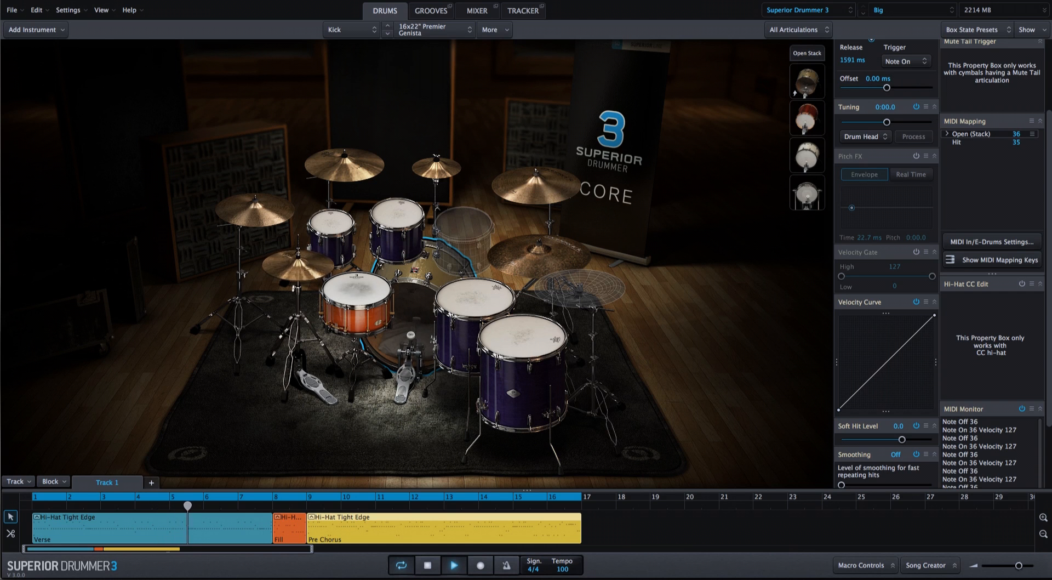
{"action": "left_click", "coordinate": [216, 519]}
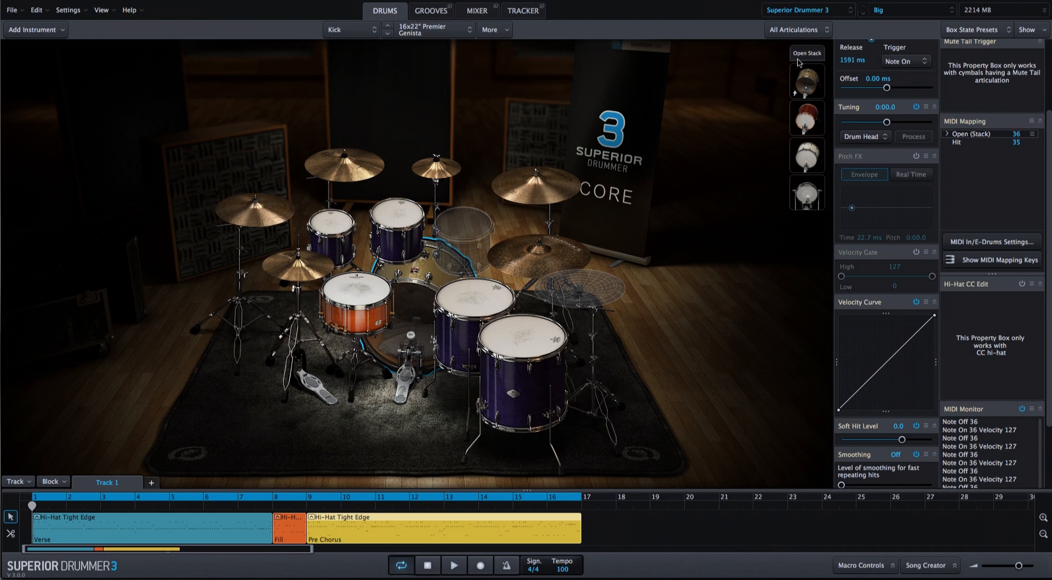
{"action": "mouse_move", "coordinate": [754, 86]}
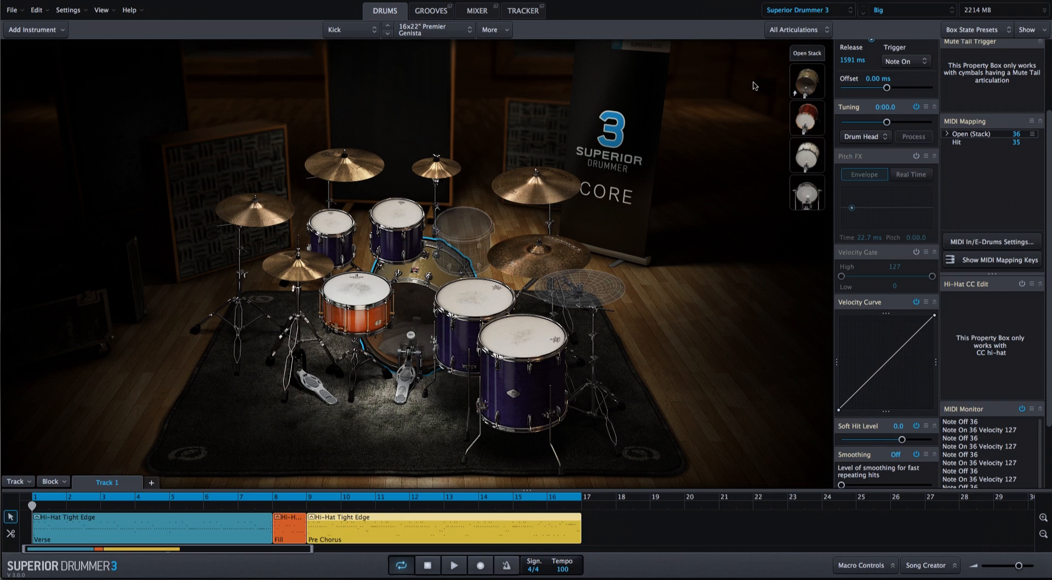
{"action": "mouse_move", "coordinate": [808, 59]}
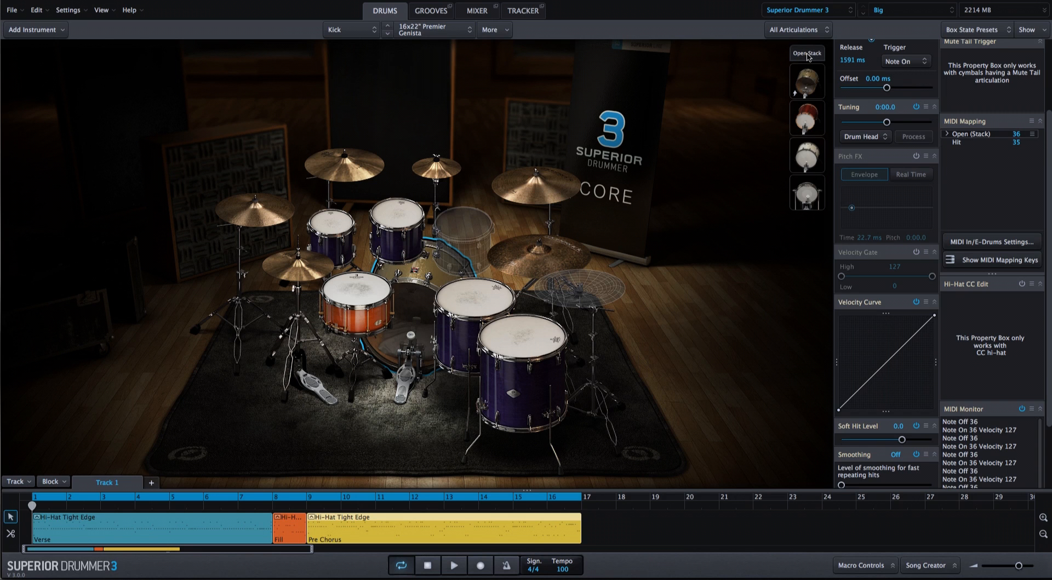
{"action": "left_click", "coordinate": [806, 53]}
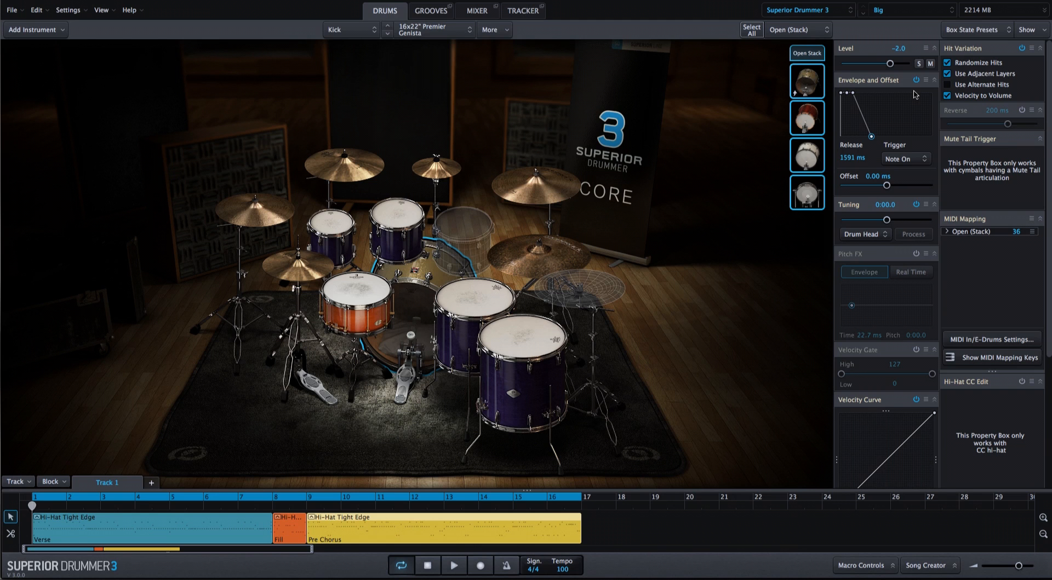
{"action": "mouse_move", "coordinate": [917, 82]}
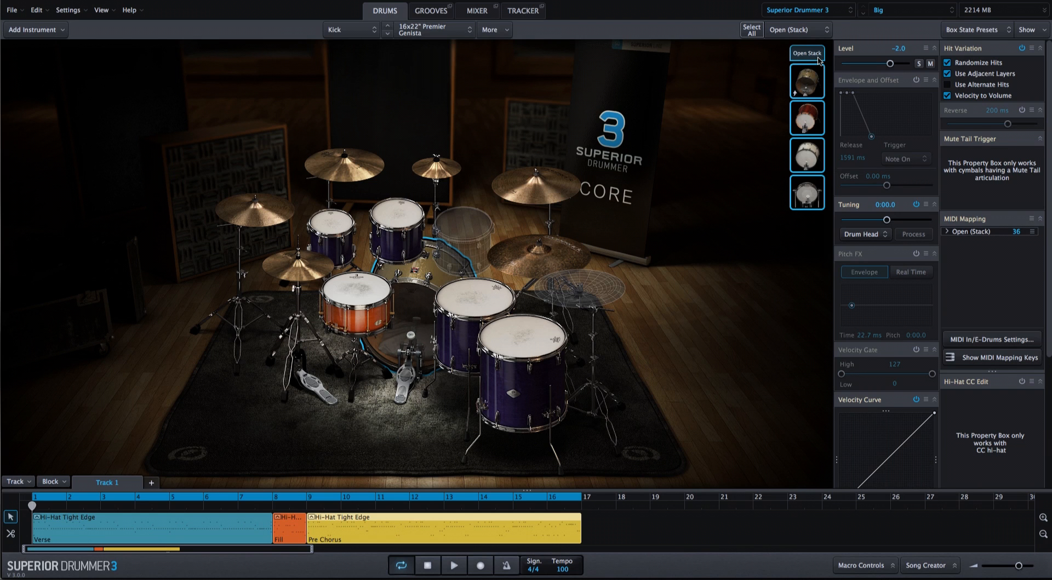
{"action": "mouse_move", "coordinate": [909, 83]}
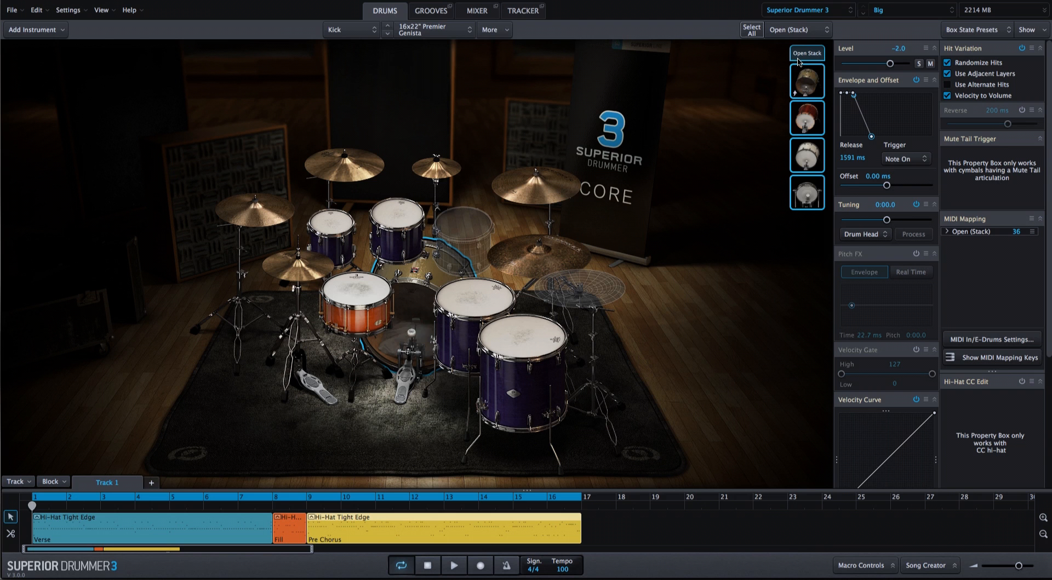
{"action": "left_click", "coordinate": [473, 10]}
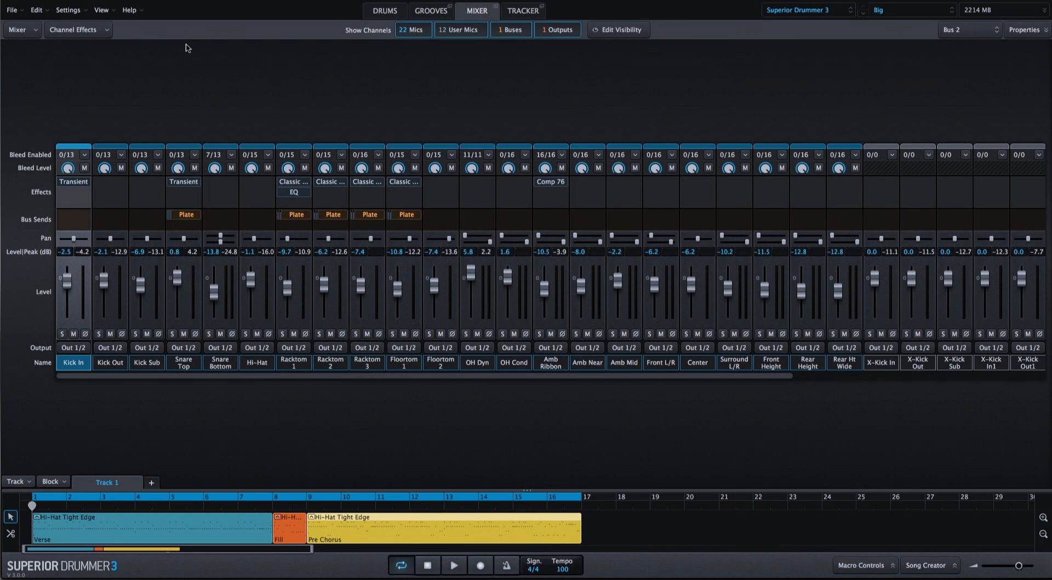
{"action": "mouse_move", "coordinate": [166, 50]}
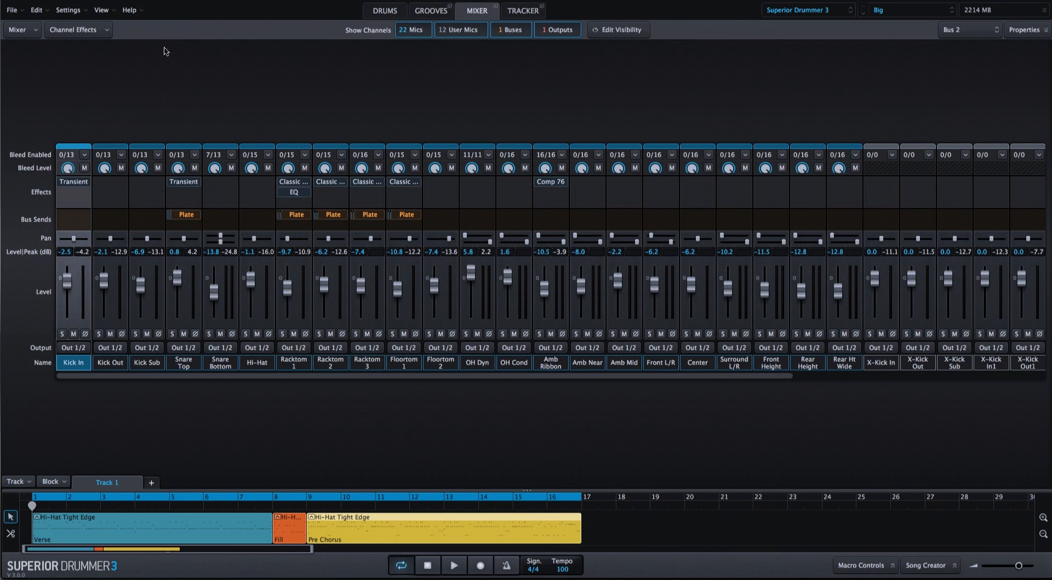
Route Kick In's bus send to Plate, then audition a drum in the kit view.
{"action": "left_click", "coordinate": [73, 218]}
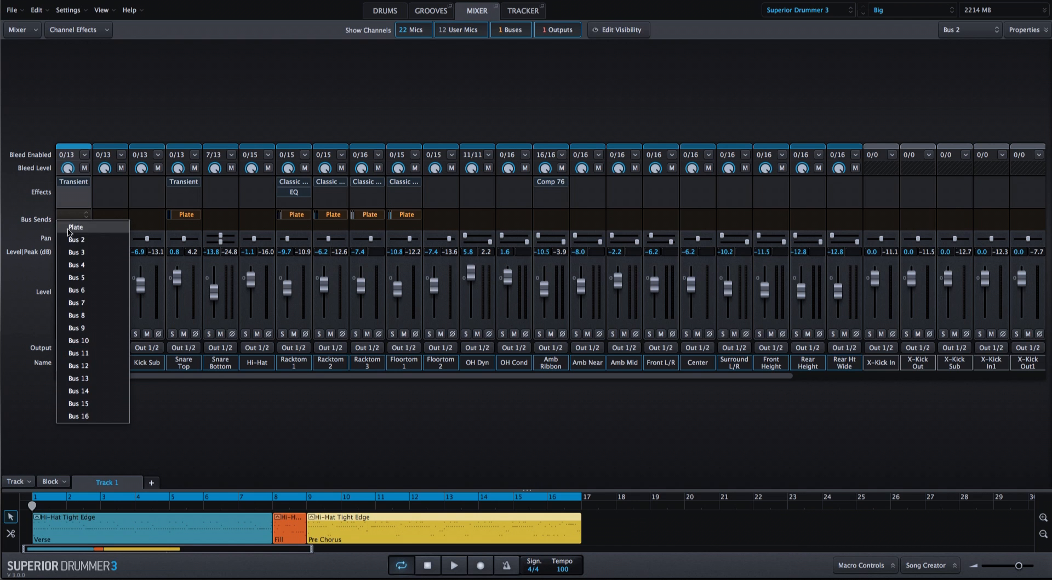
{"action": "left_click", "coordinate": [75, 227]}
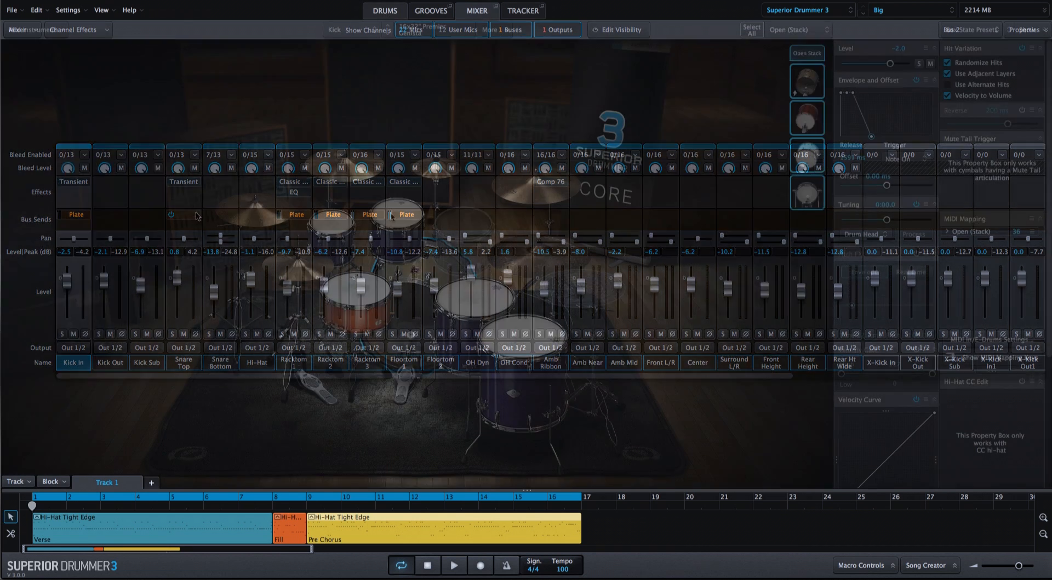
{"action": "left_click", "coordinate": [385, 11]}
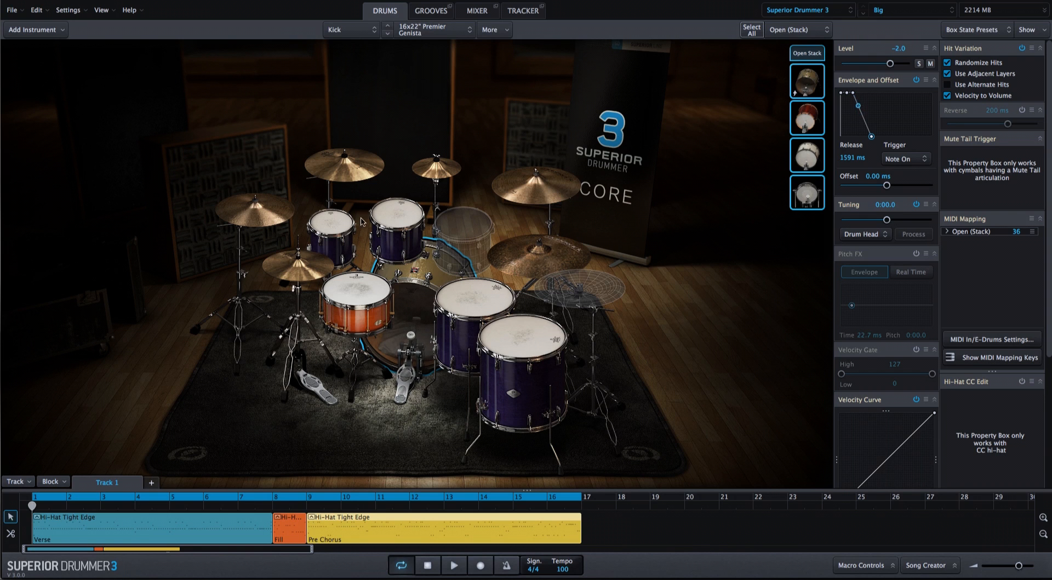
{"action": "left_click", "coordinate": [394, 231]}
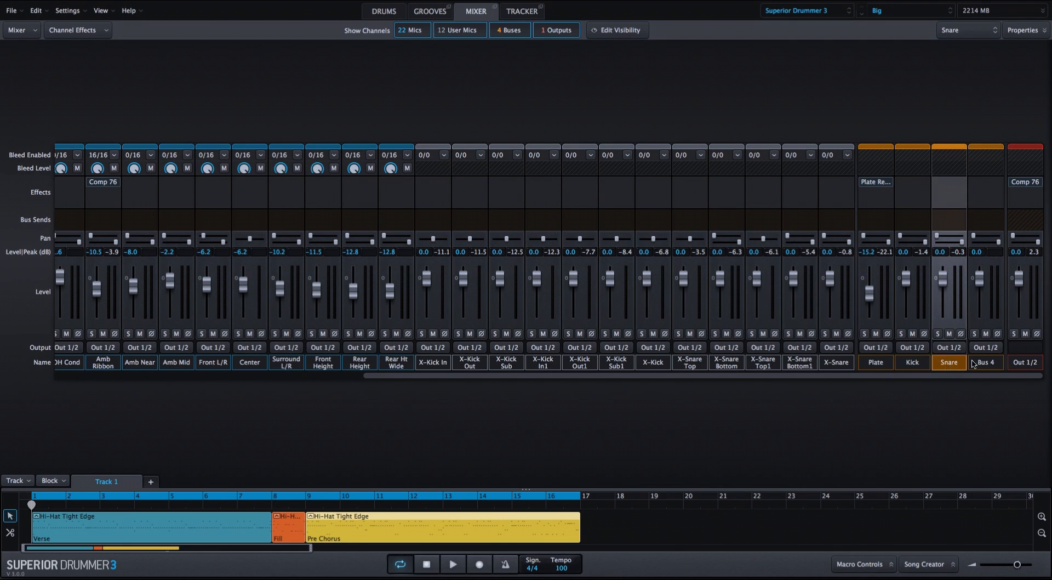
Name the fourth bus Toms.
{"action": "left_click", "coordinate": [985, 362]}
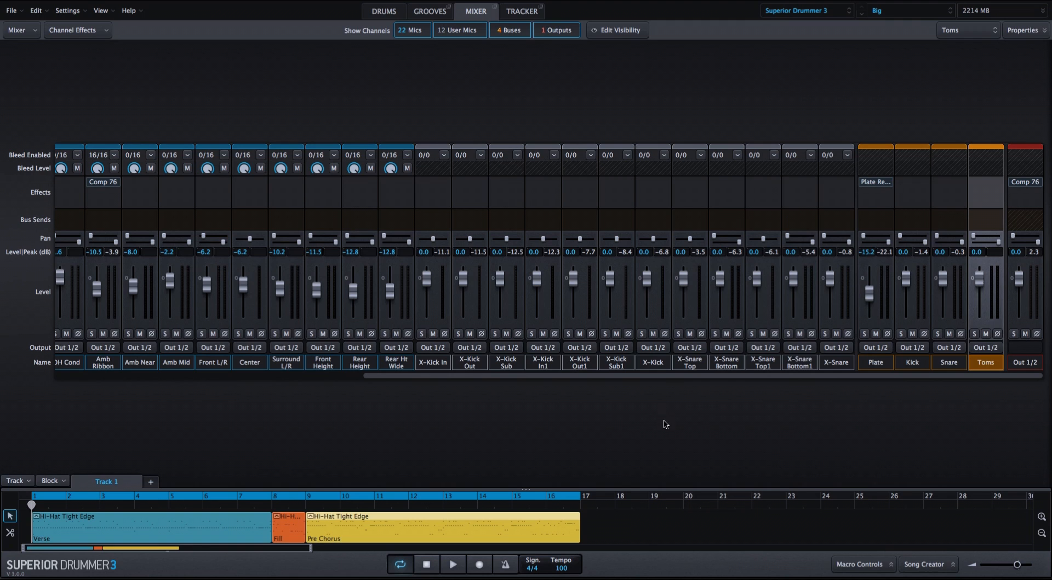
{"action": "mouse_move", "coordinate": [432, 390]}
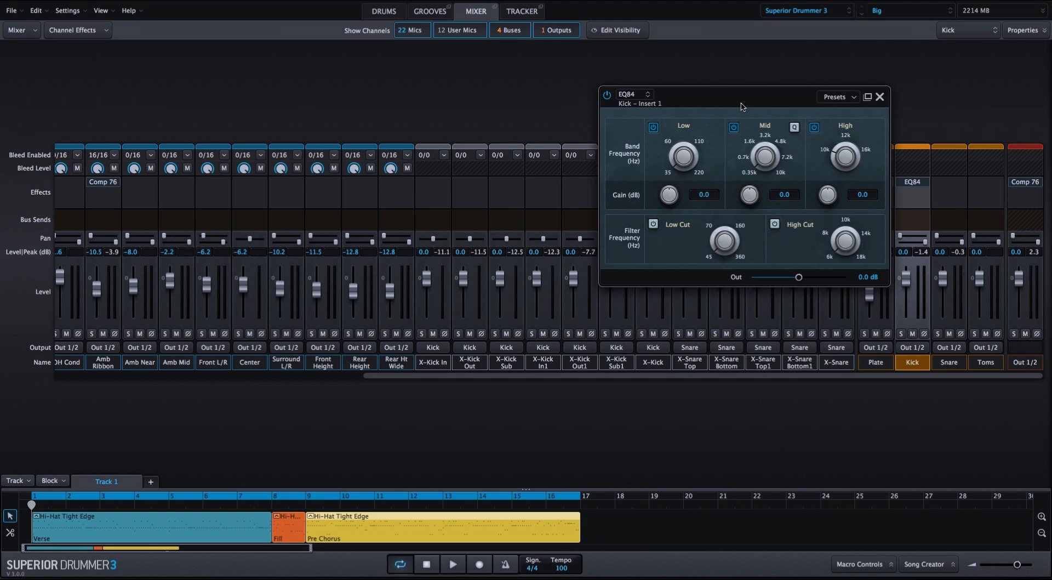
{"action": "mouse_move", "coordinate": [722, 243]}
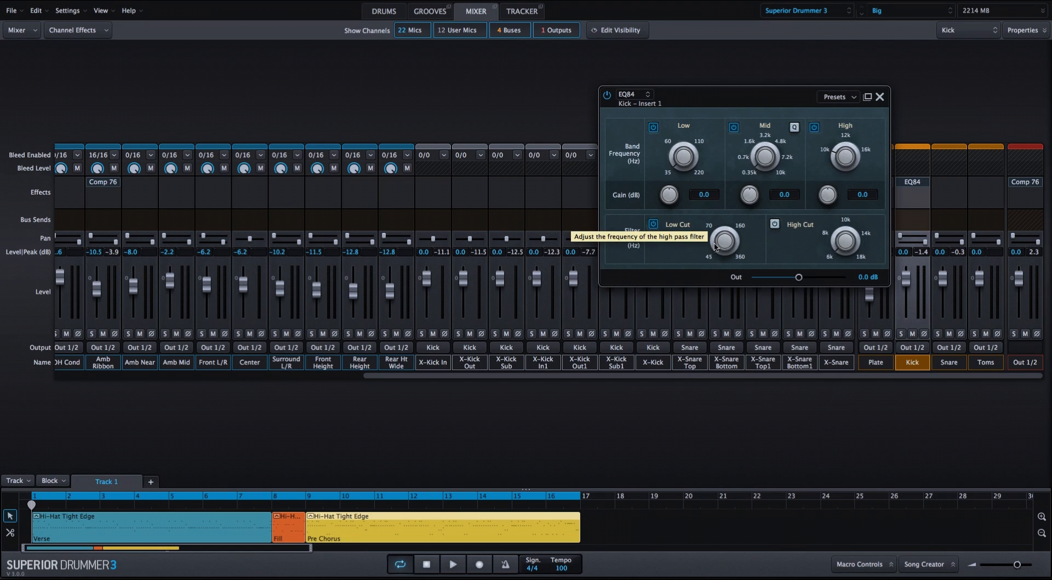
{"action": "mouse_move", "coordinate": [719, 217]}
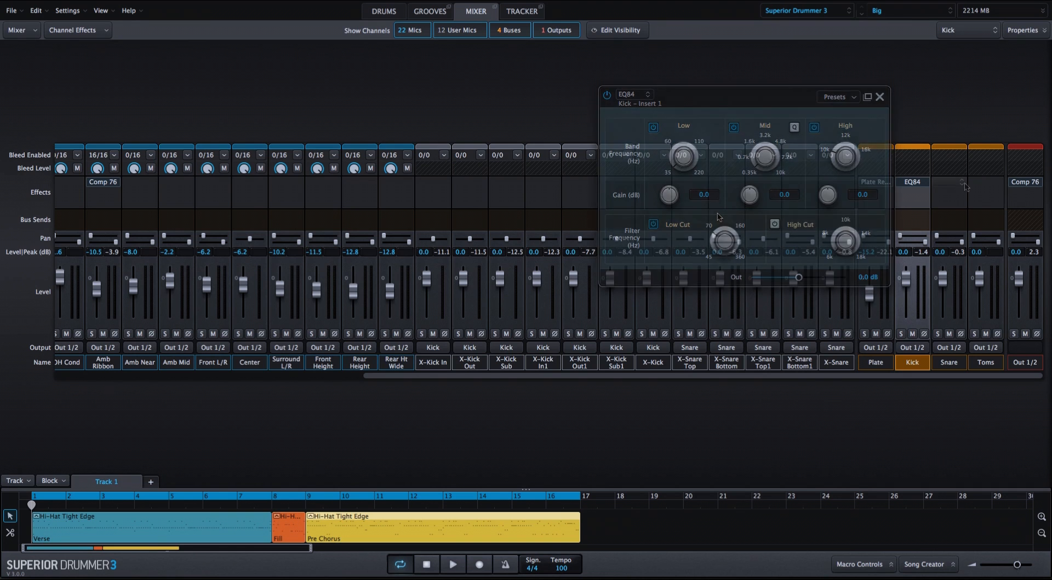
Close the EQ84 window on the Kick bus.
{"action": "left_click", "coordinate": [879, 97]}
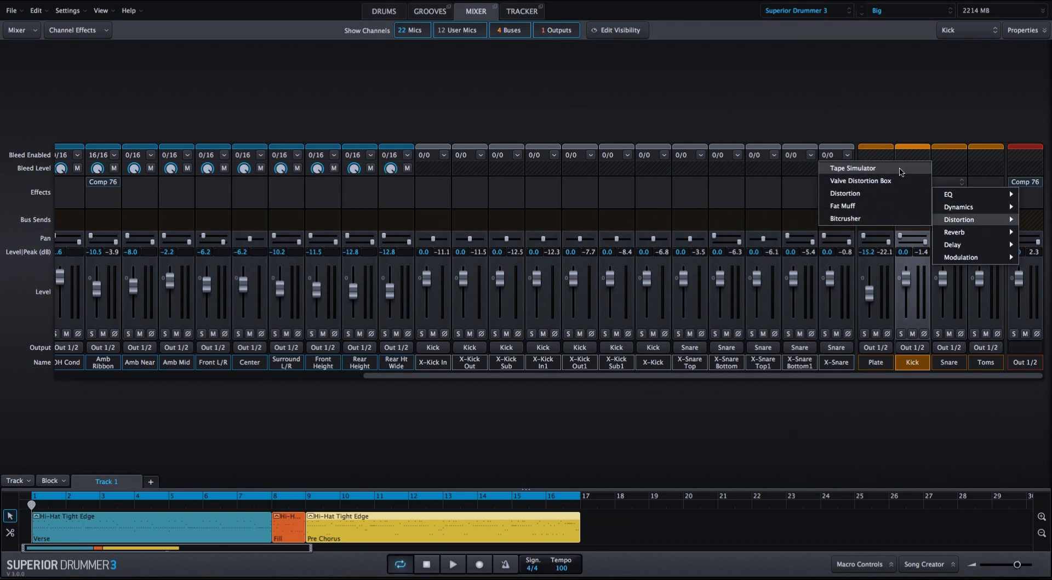
Add Tape Simulator to the Snare and Toms buses, Toms drive 10 dB and speed 30 in/s.
{"action": "left_click", "coordinate": [852, 168]}
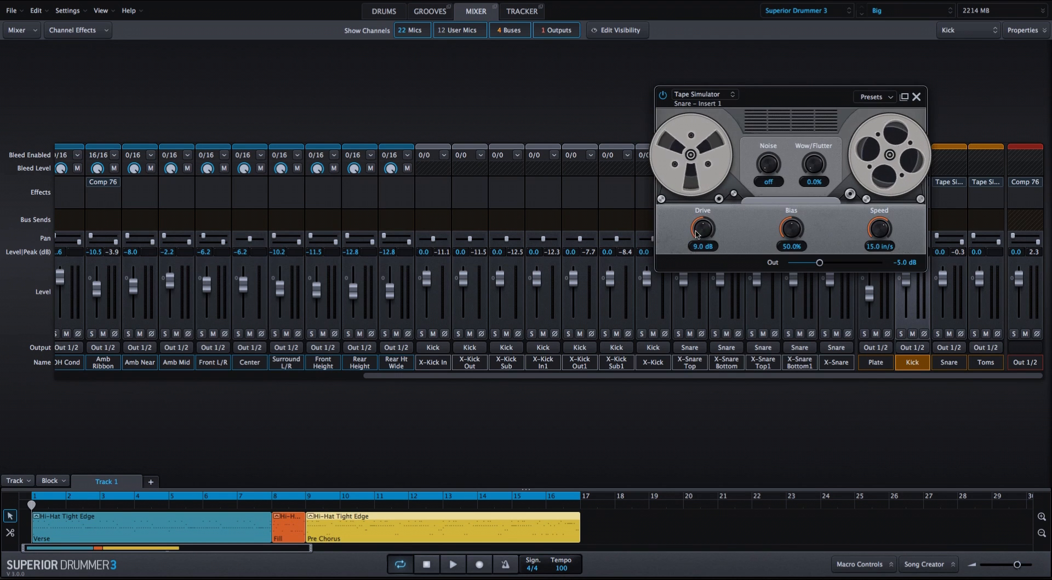
{"action": "left_click_drag", "start_coordinate": [702, 228], "coordinate": [701, 242]}
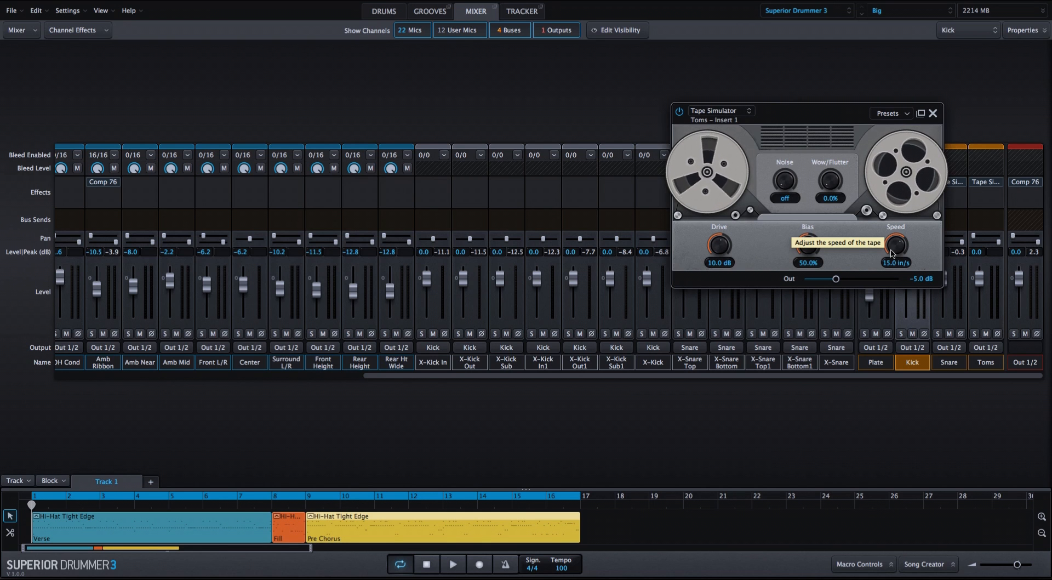
{"action": "left_click_drag", "start_coordinate": [895, 245], "coordinate": [894, 228]}
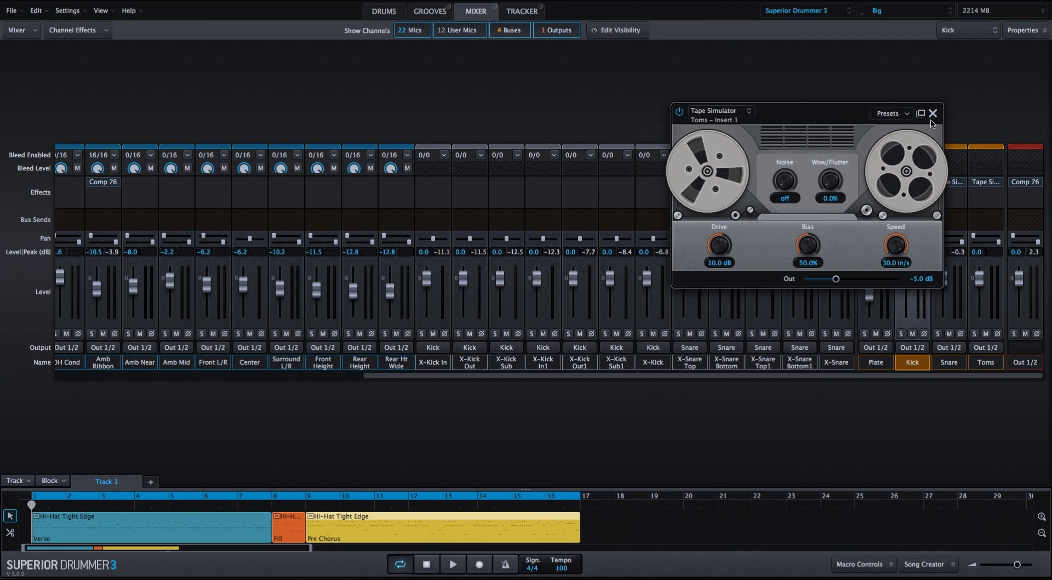
{"action": "left_click", "coordinate": [382, 11]}
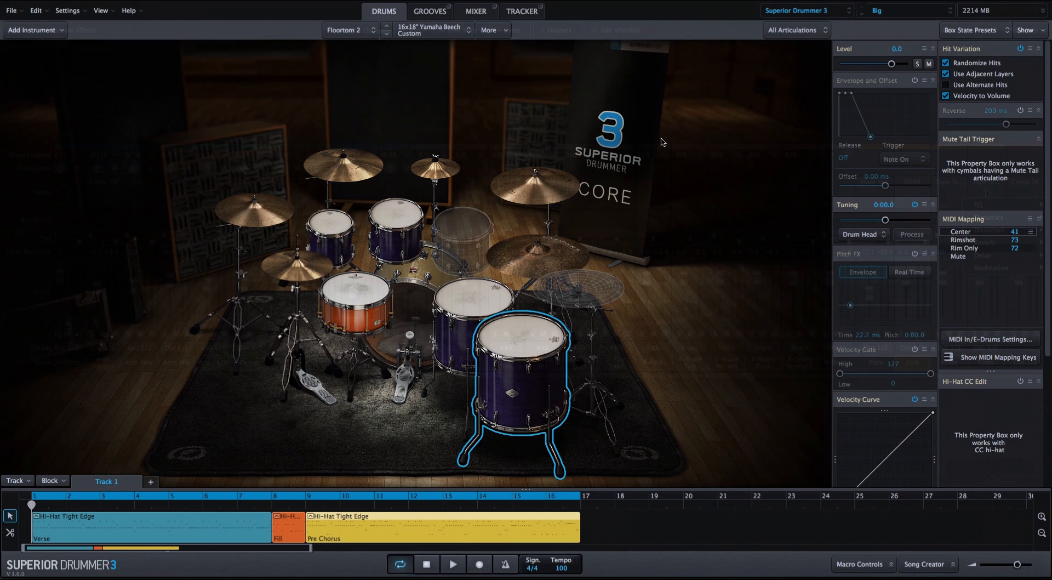
Add Punch Exciter 180 to the Toms bus with compression at 100%.
{"action": "left_click", "coordinate": [475, 11]}
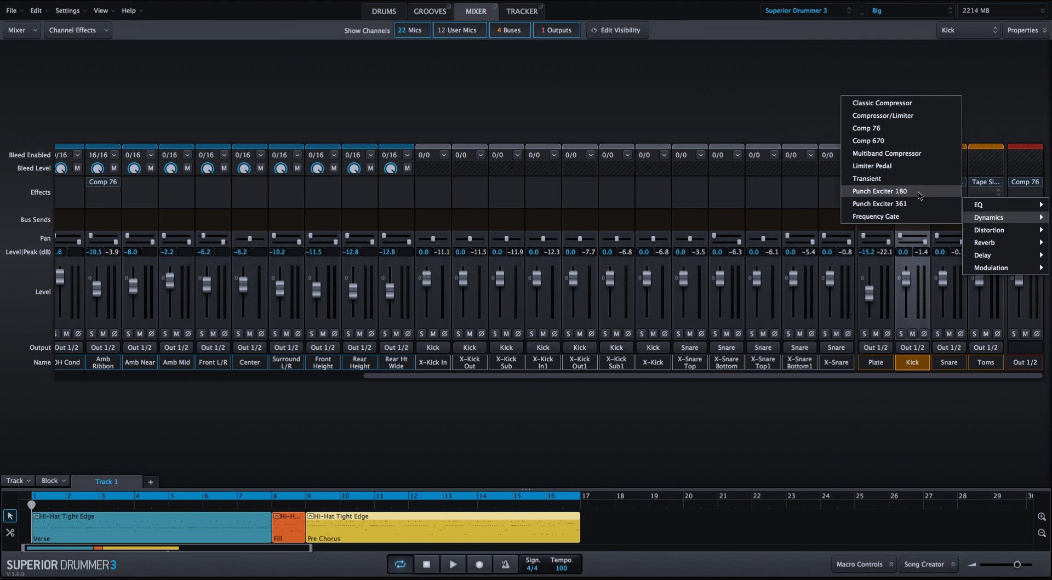
{"action": "left_click", "coordinate": [879, 191]}
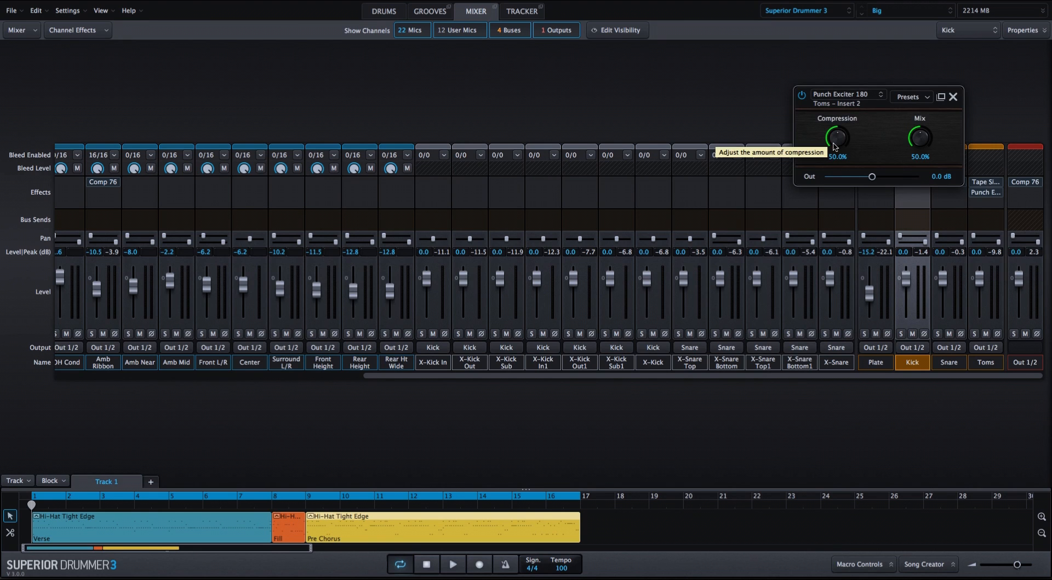
{"action": "left_click_drag", "start_coordinate": [837, 137], "coordinate": [837, 114]}
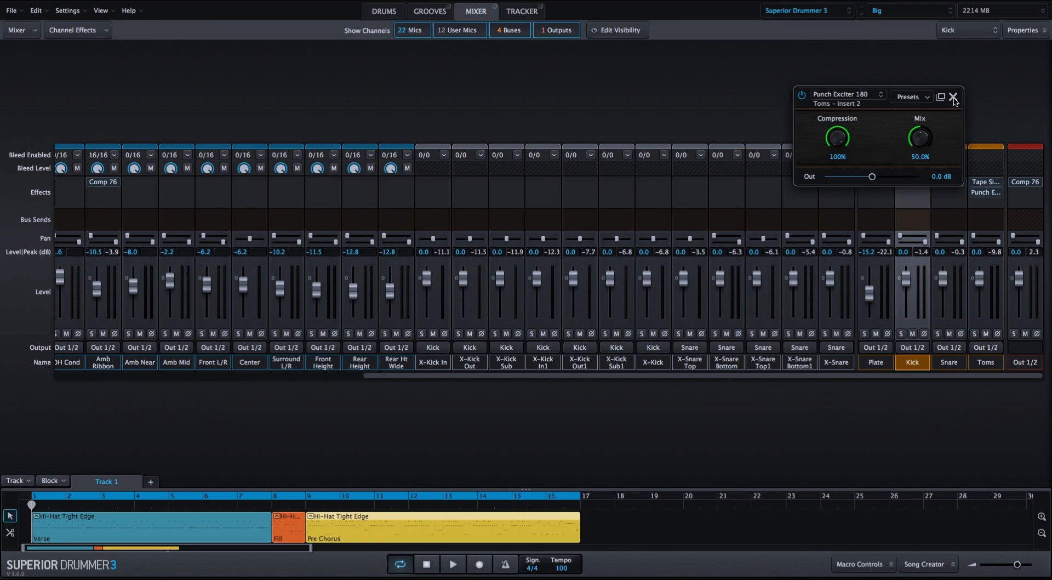
{"action": "left_click", "coordinate": [384, 11]}
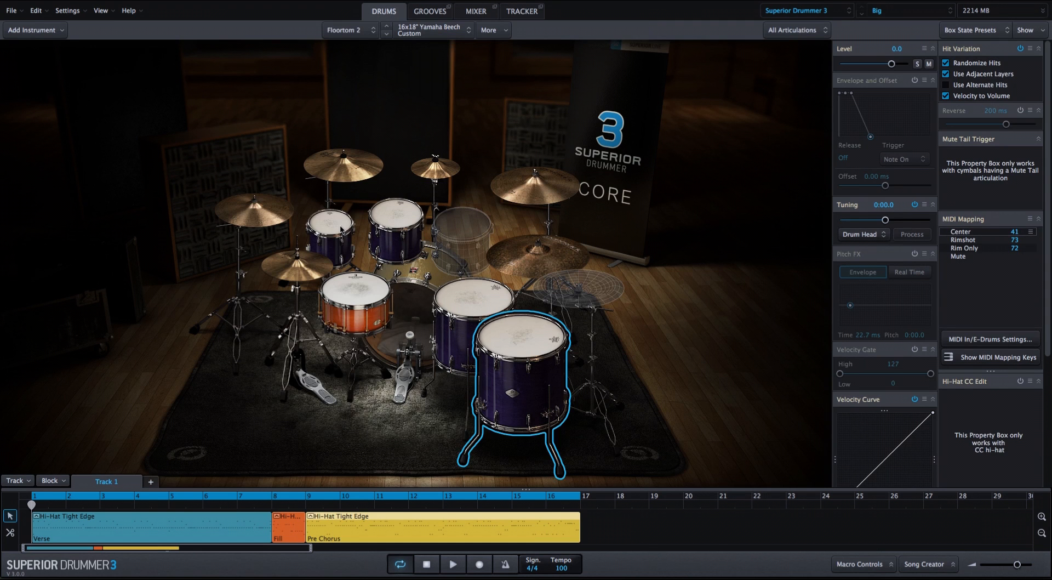
Audition the second rack tom, floor tom and snare in the drum kit view.
{"action": "left_click", "coordinate": [393, 229]}
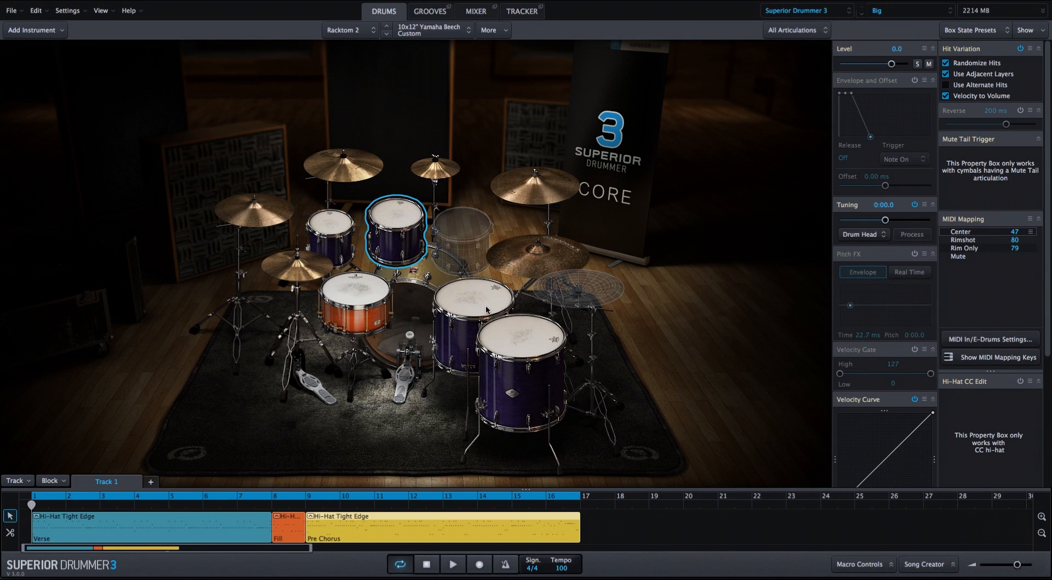
{"action": "left_click", "coordinate": [514, 376]}
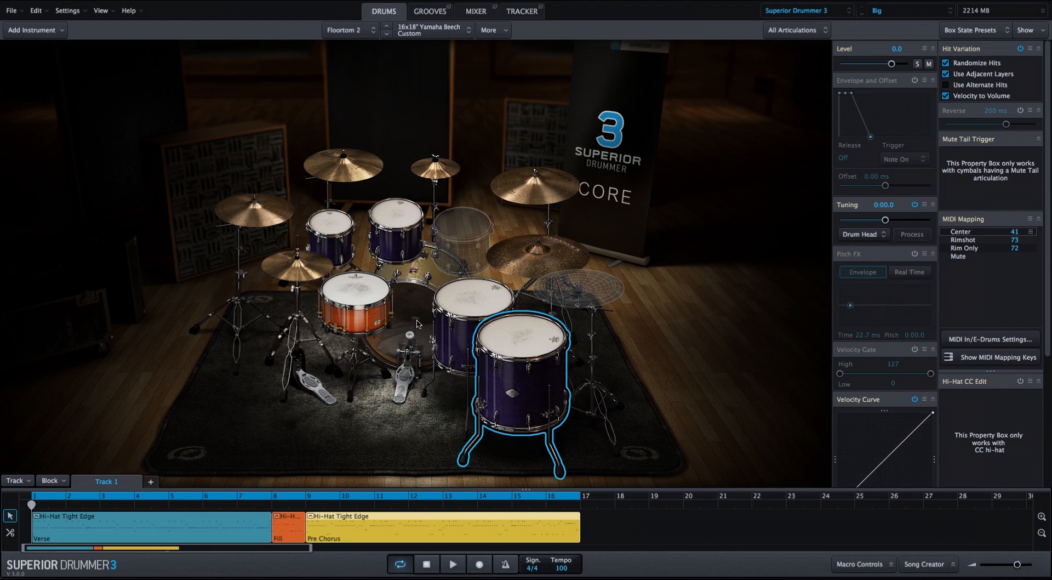
{"action": "left_click", "coordinate": [352, 311]}
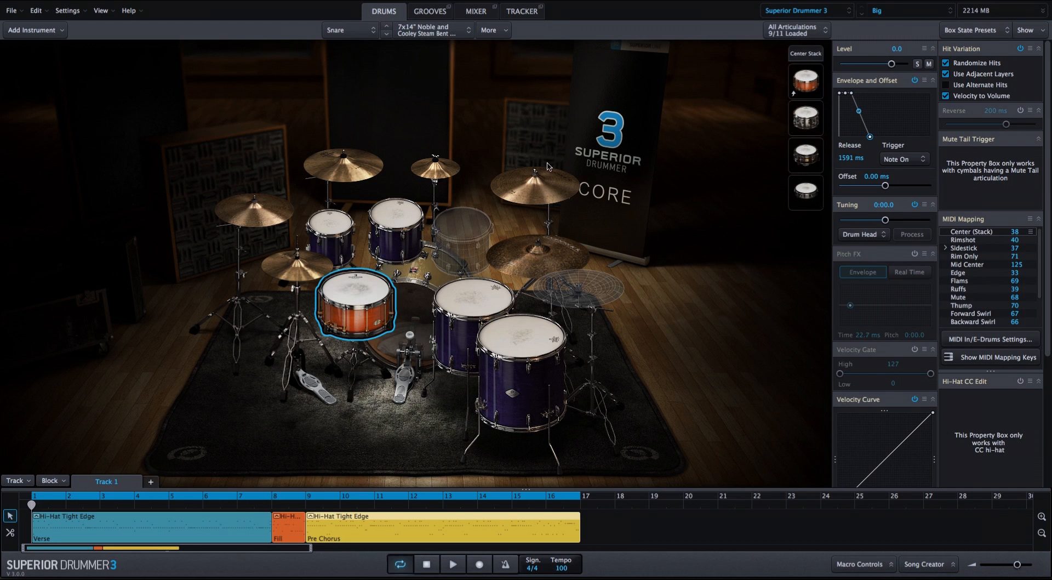
Send the Kick bus to a new Distortion bus and solo that bus.
{"action": "left_click", "coordinate": [475, 11]}
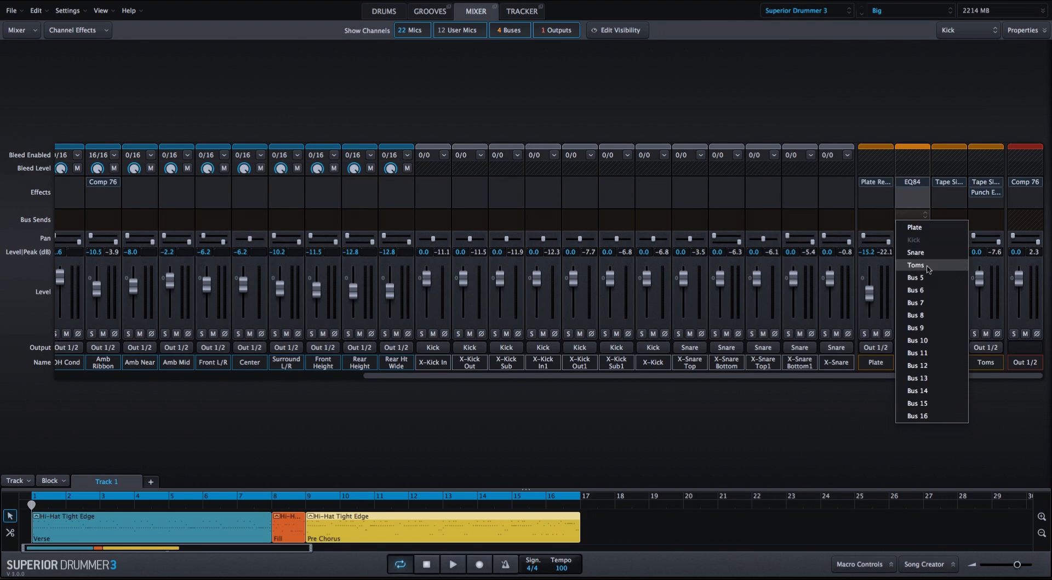
{"action": "left_click", "coordinate": [916, 277]}
{"action": "type", "text": "Dis"}
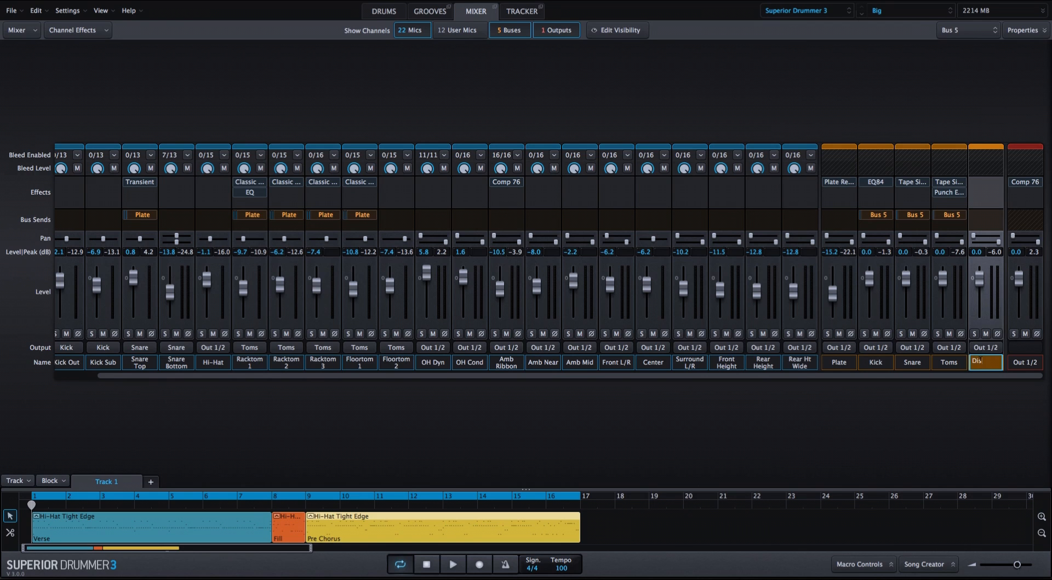
{"action": "left_click", "coordinate": [974, 333]}
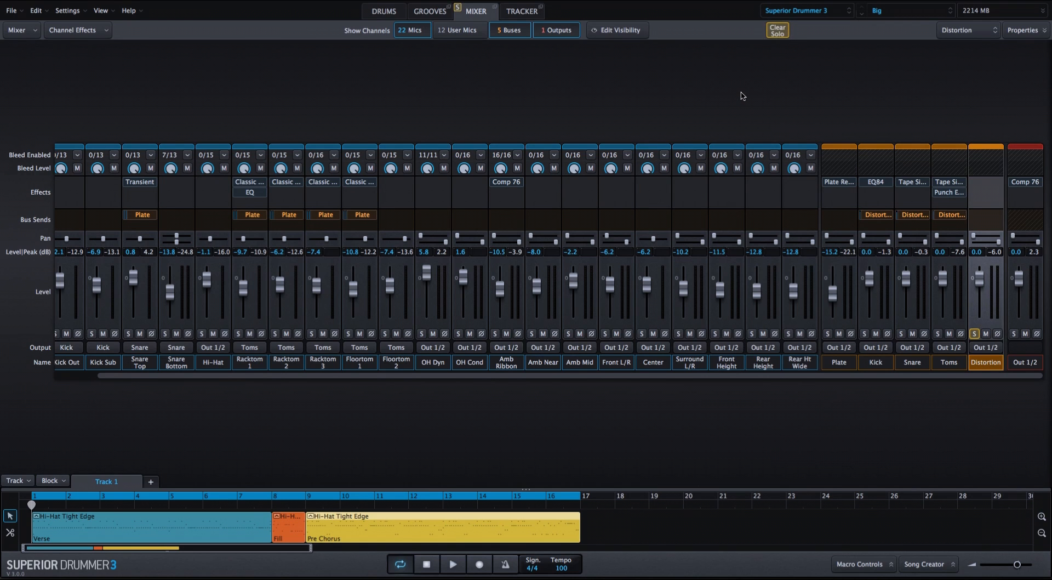
Start playback and audition the floor tom through the Distortion bus.
{"action": "left_click", "coordinate": [452, 564]}
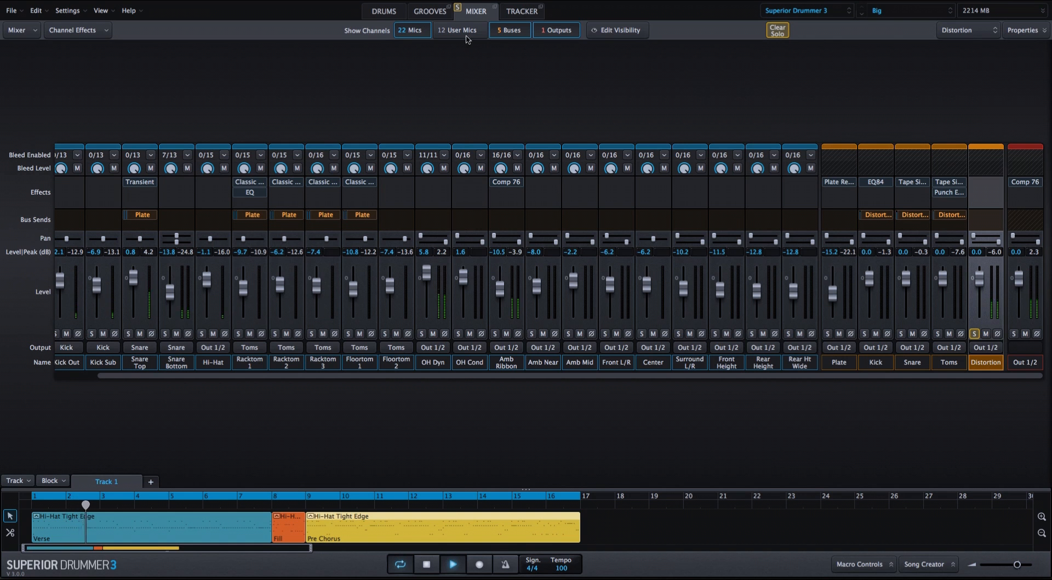
{"action": "left_click", "coordinate": [382, 11]}
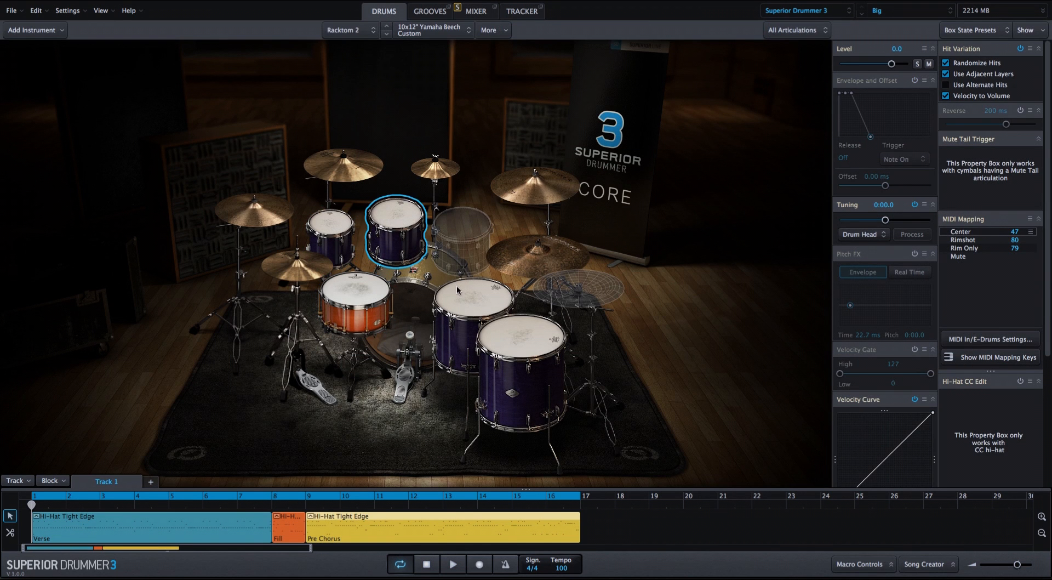
{"action": "left_click", "coordinate": [514, 371]}
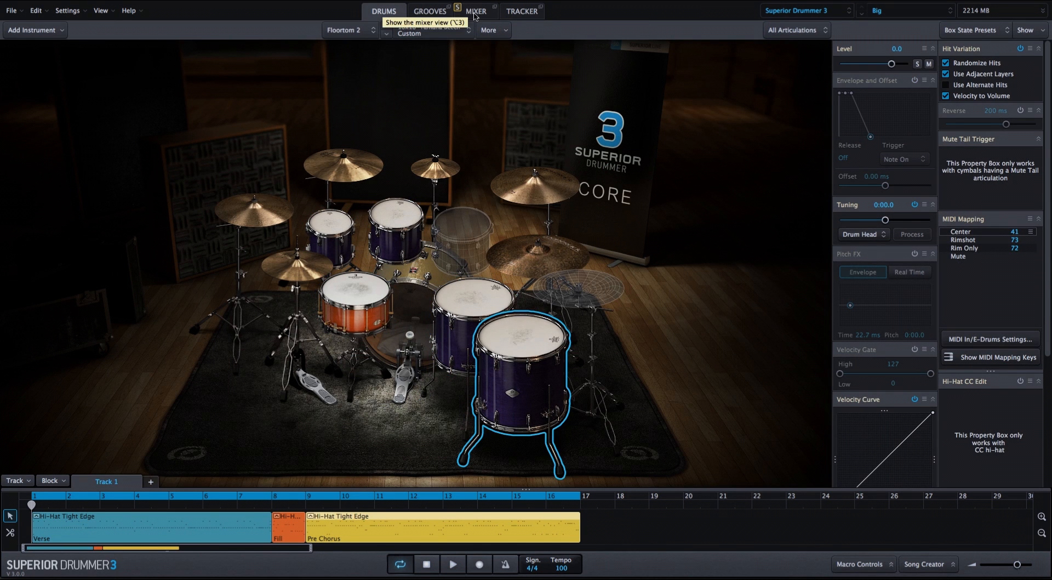
Insert Distortion on the Distortion bus, settling drive at 4.00 and tone at 10.0.
{"action": "left_click", "coordinate": [477, 11]}
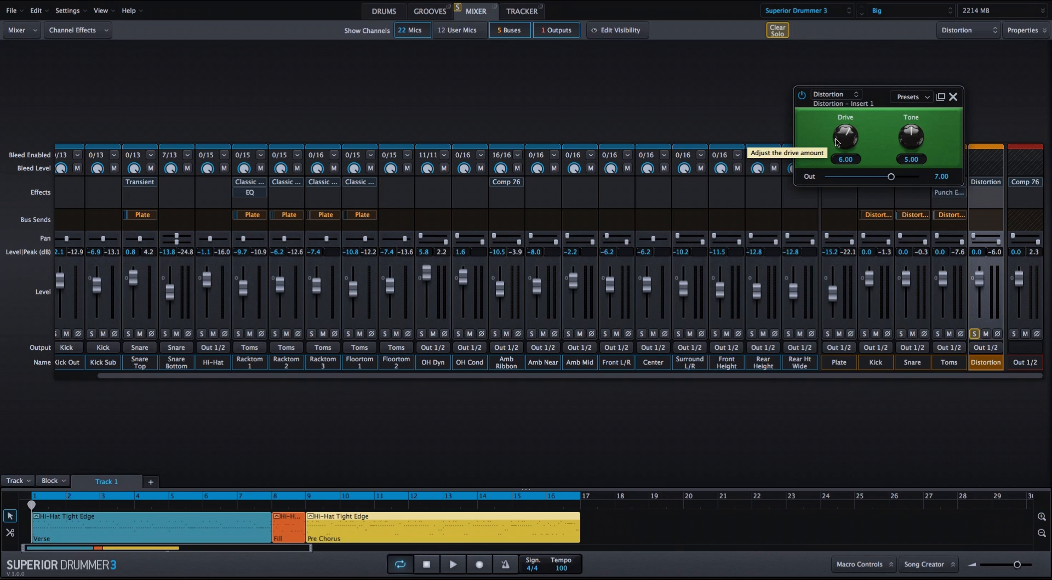
{"action": "left_click_drag", "start_coordinate": [844, 138], "coordinate": [845, 154]}
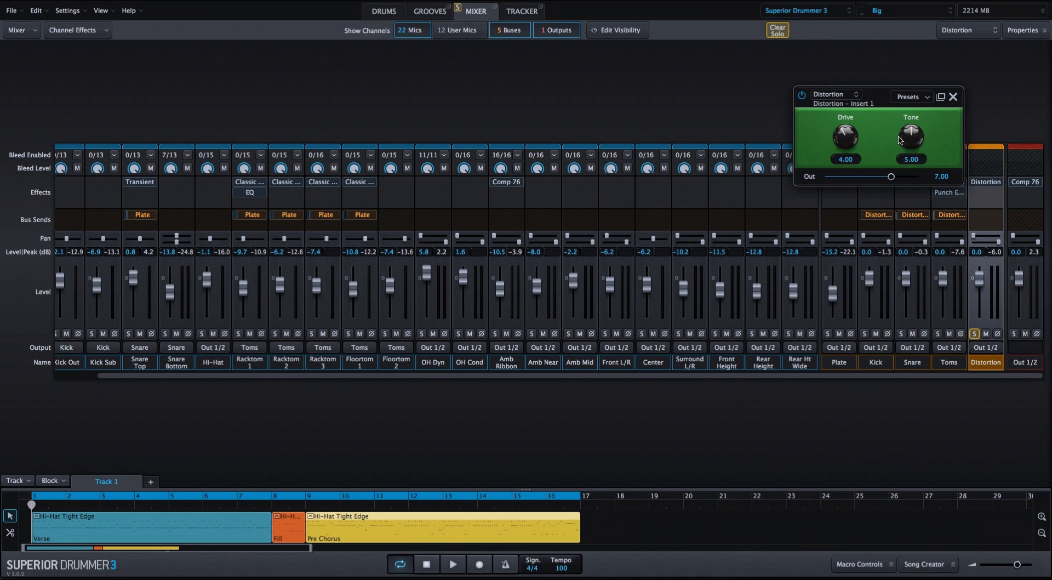
{"action": "mouse_move", "coordinate": [924, 130]}
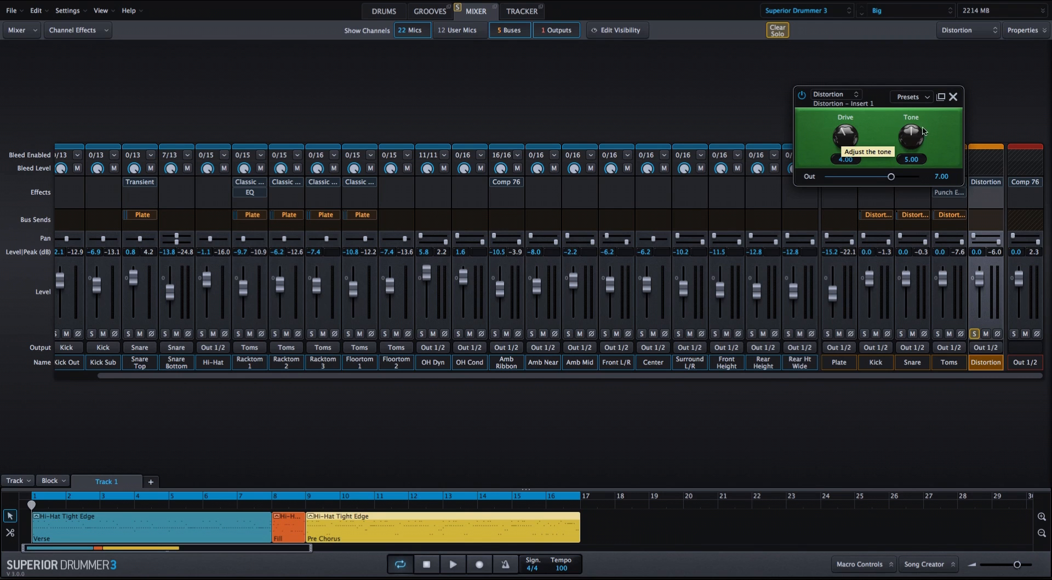
{"action": "left_click", "coordinate": [451, 579]}
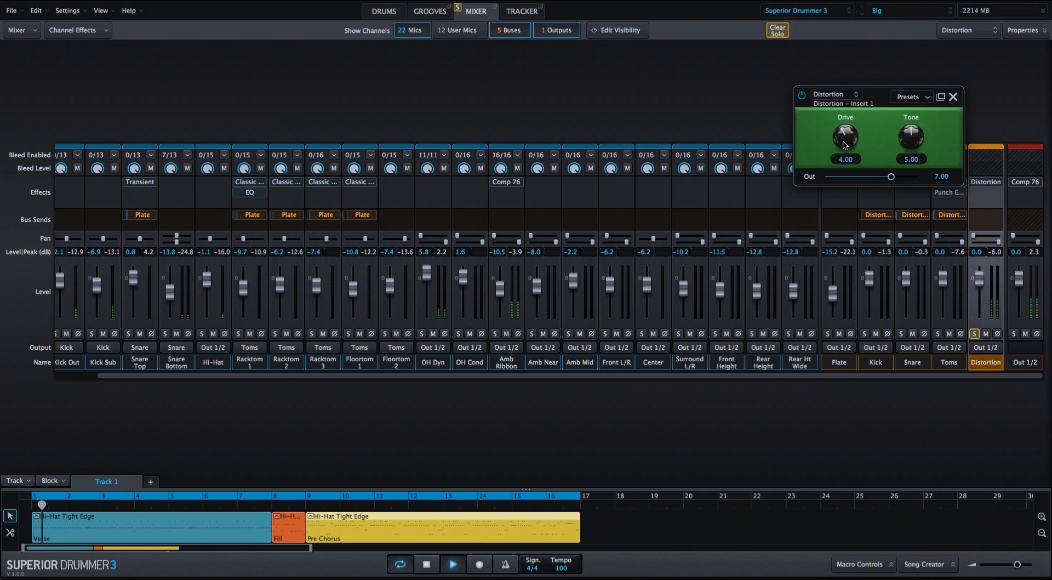
{"action": "left_click_drag", "start_coordinate": [845, 137], "coordinate": [845, 107]}
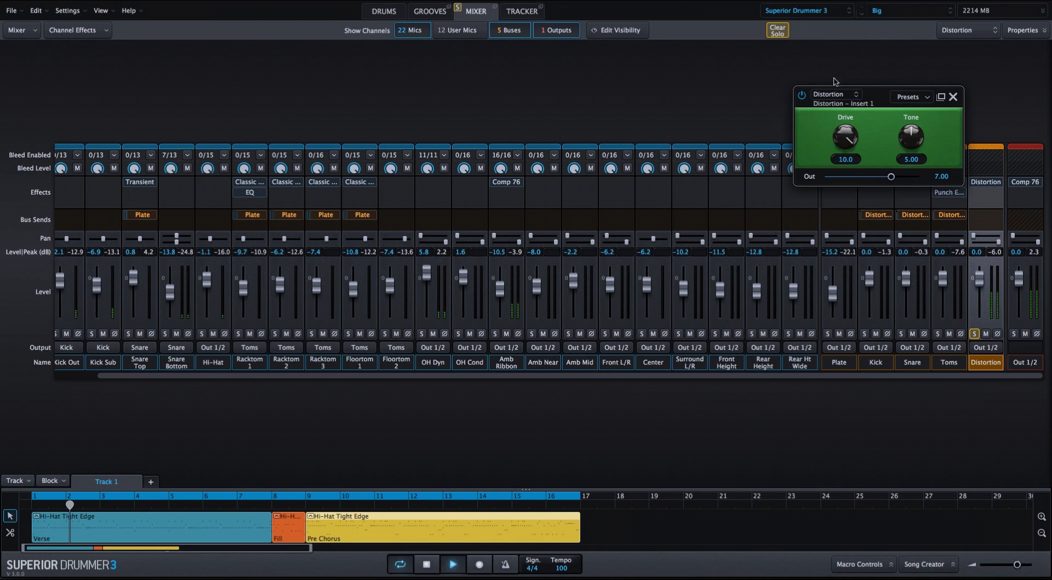
{"action": "left_click_drag", "start_coordinate": [845, 138], "coordinate": [845, 155]}
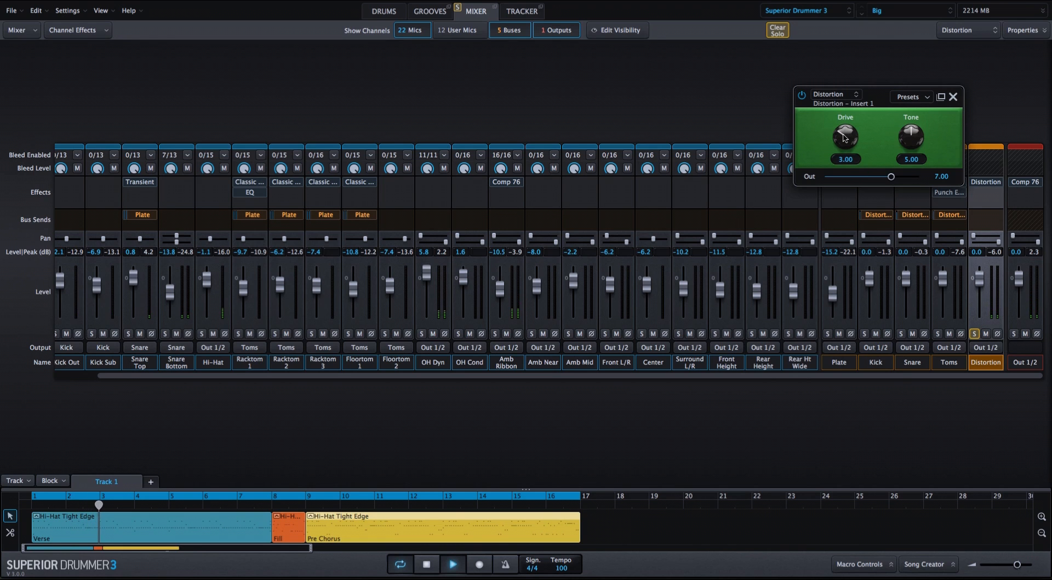
{"action": "left_click_drag", "start_coordinate": [845, 137], "coordinate": [845, 128]}
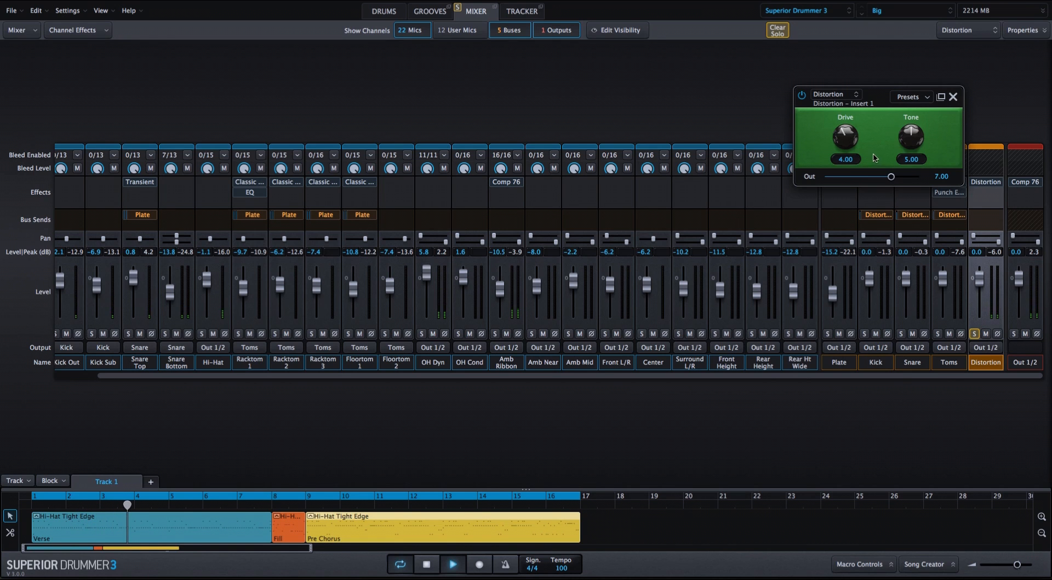
{"action": "left_click_drag", "start_coordinate": [910, 138], "coordinate": [910, 117]}
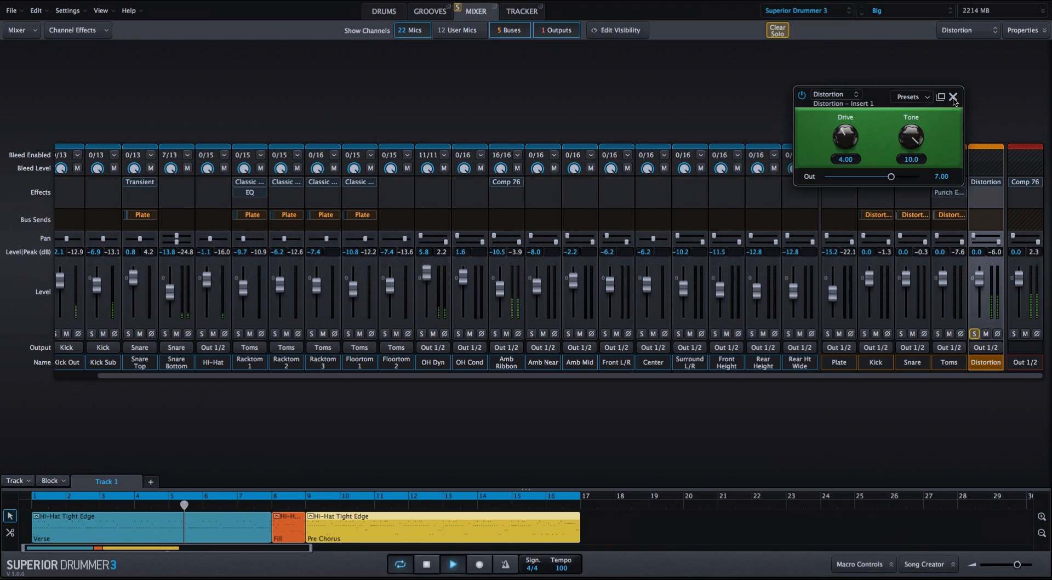
{"action": "left_click", "coordinate": [953, 97]}
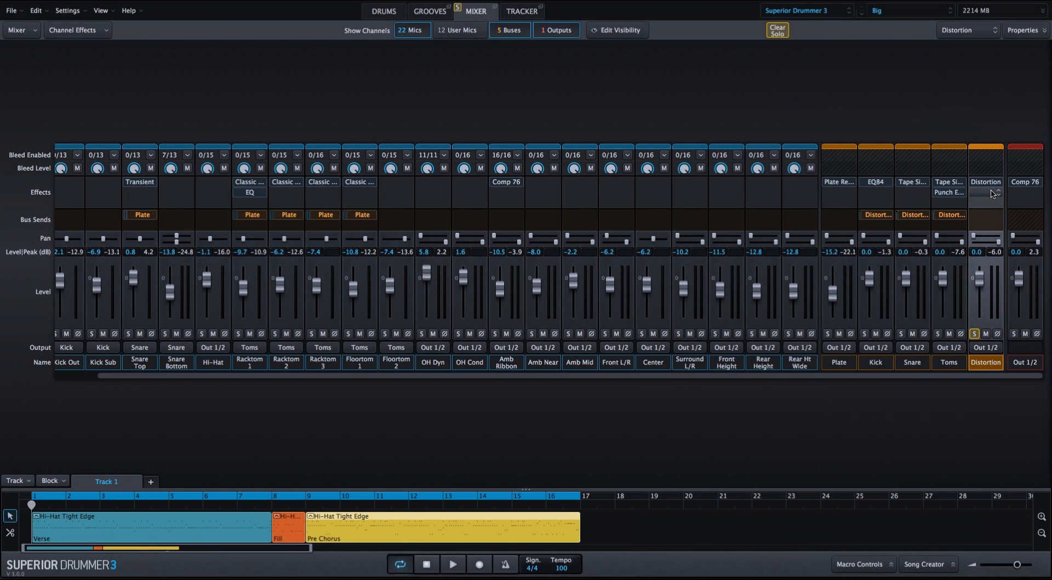
{"action": "mouse_move", "coordinate": [993, 193]}
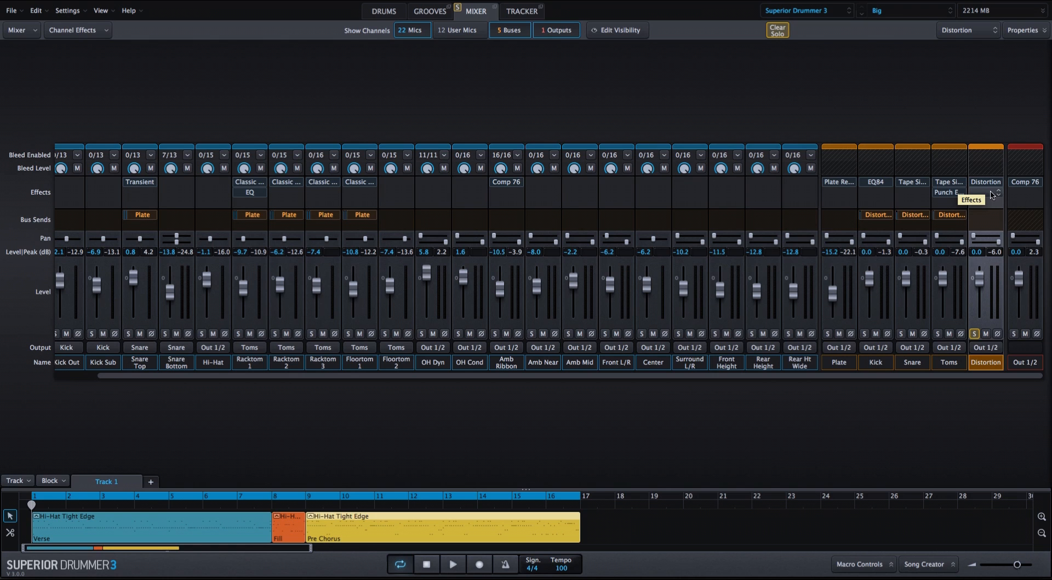
Add a Valve Distortion Box after the Distortion insert on the Distortion bus.
{"action": "left_click", "coordinate": [991, 194]}
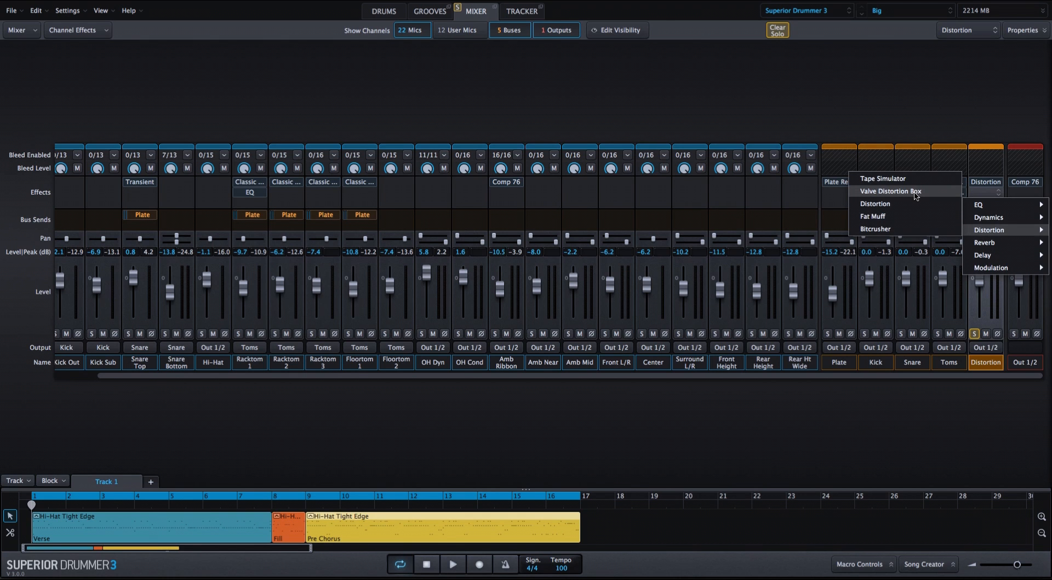
{"action": "left_click", "coordinate": [890, 191]}
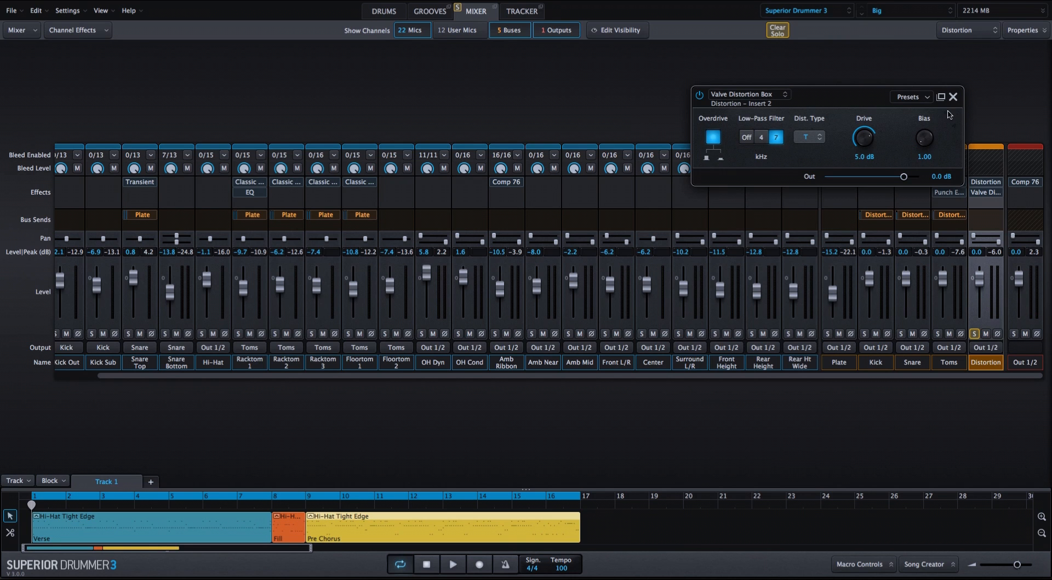
{"action": "left_click", "coordinate": [950, 96]}
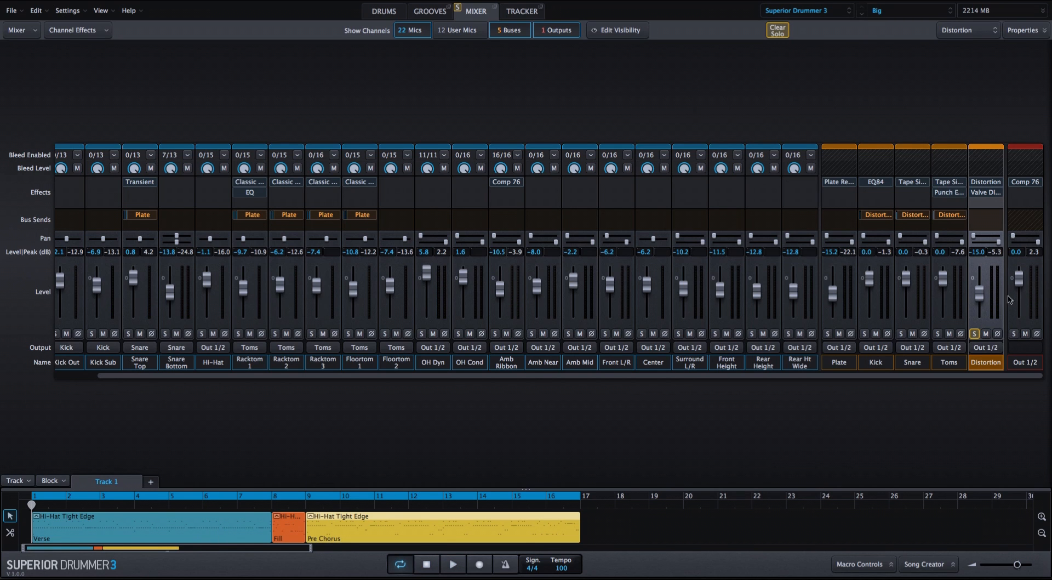
{"action": "mouse_move", "coordinate": [976, 333]}
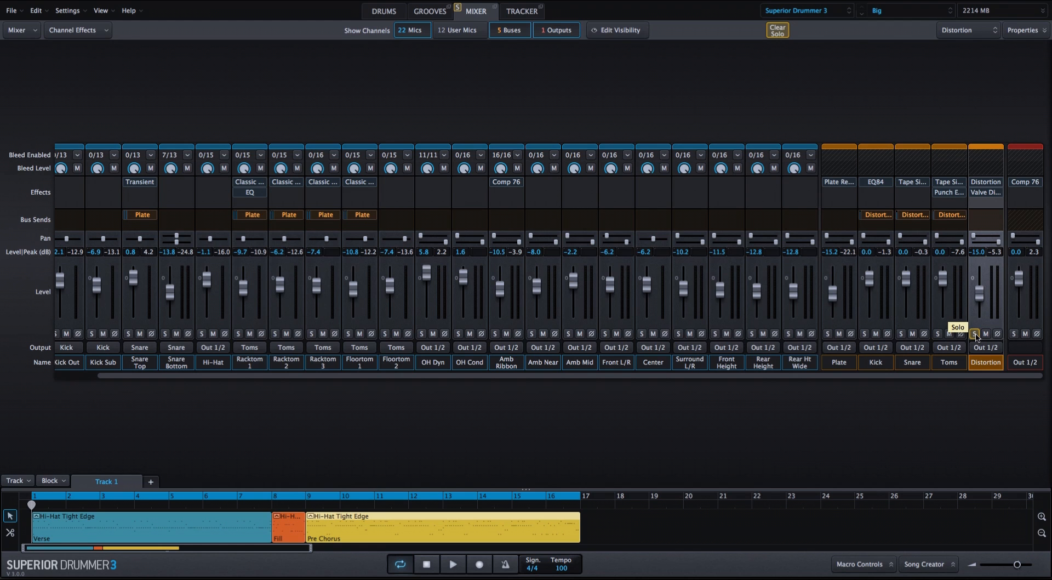